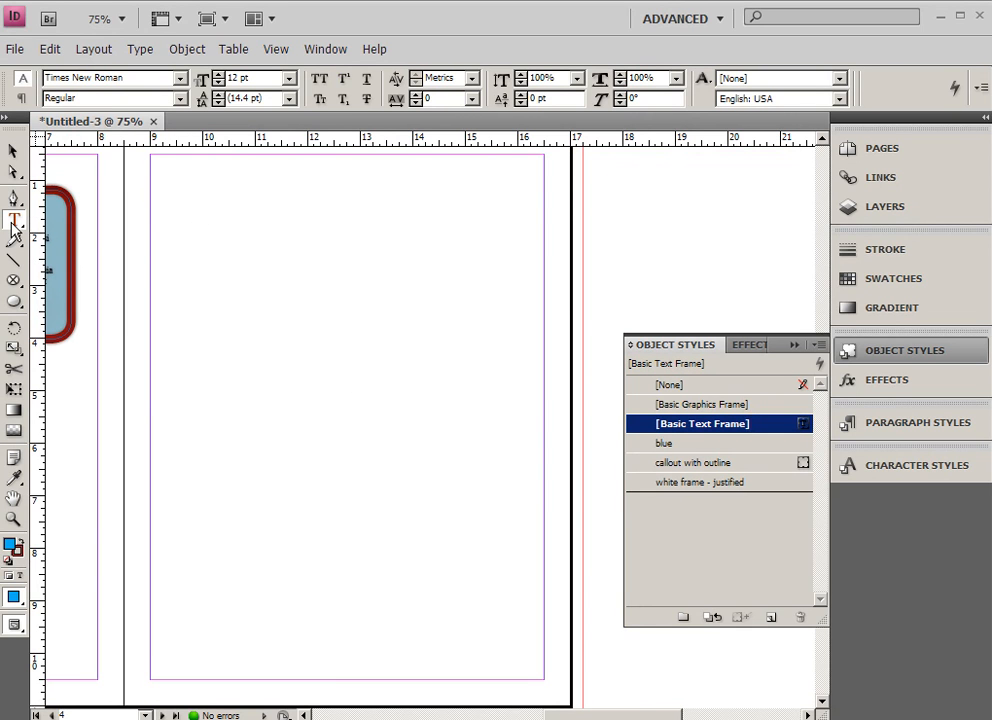
mouse_move(700, 450)
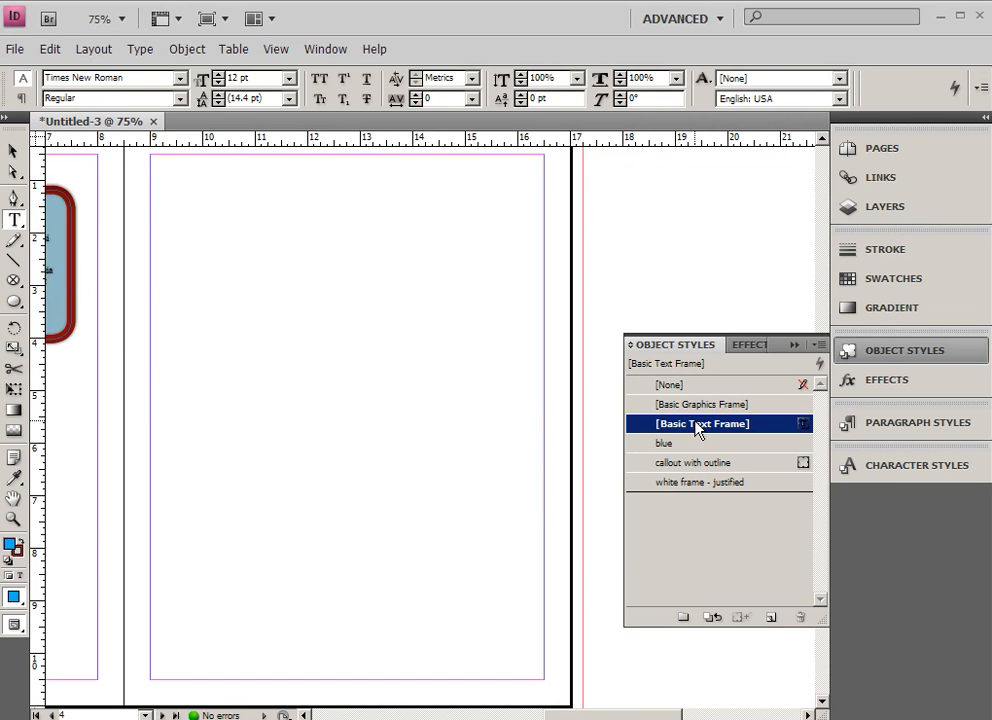
- Draw a frame using the 'callout with outline' style, then switch it to [Basic Text Frame]
click(700, 462)
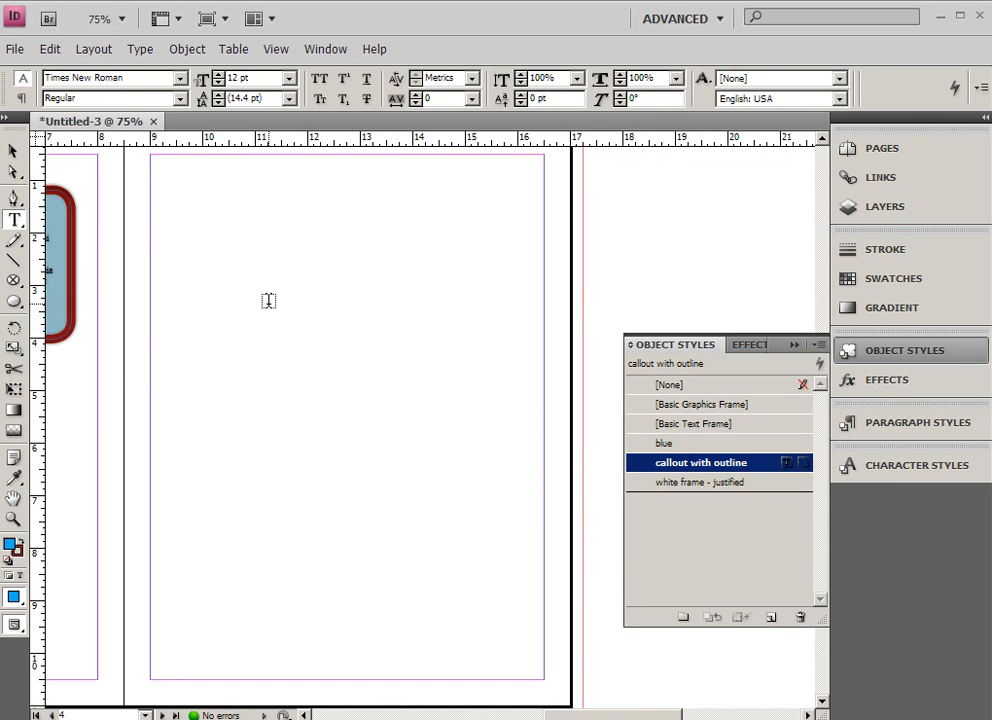
mouse_move(268, 267)
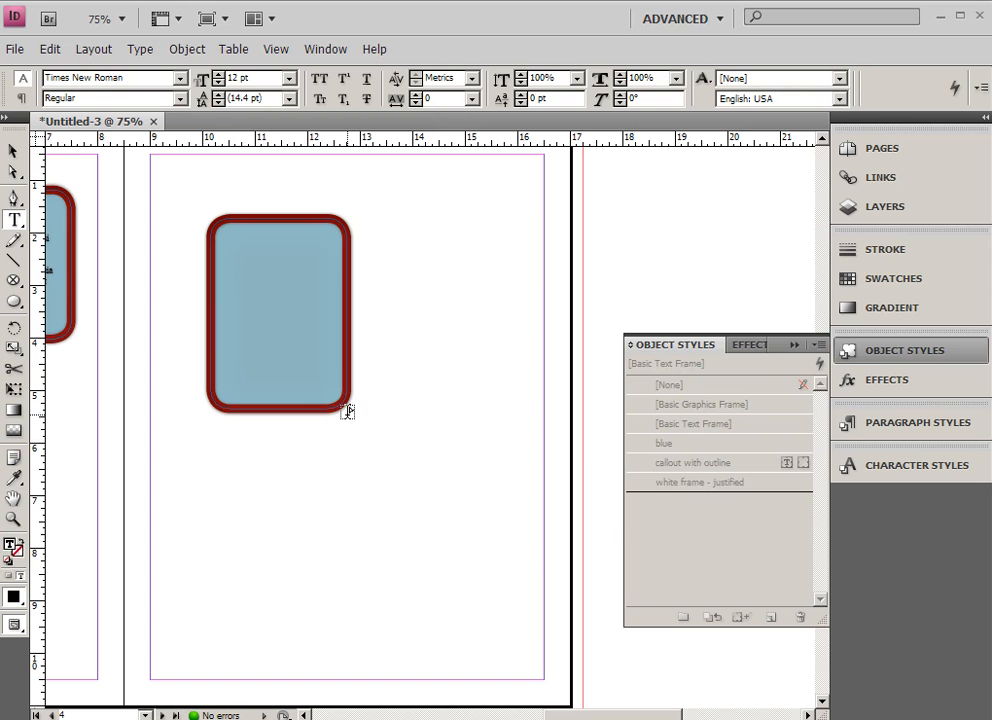
click(278, 313)
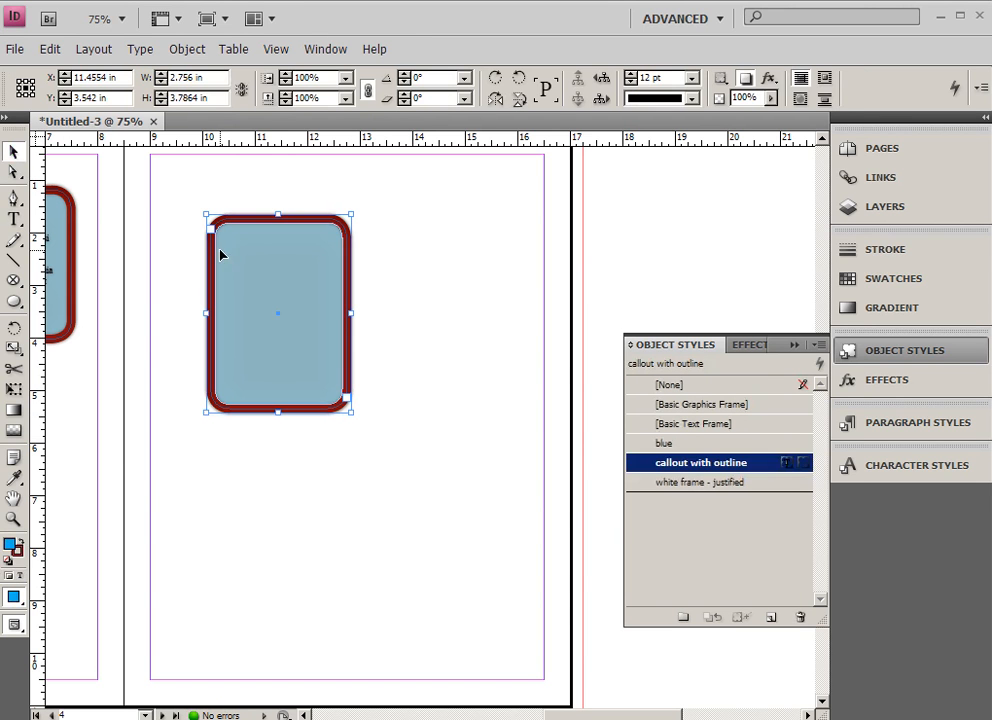
click(693, 423)
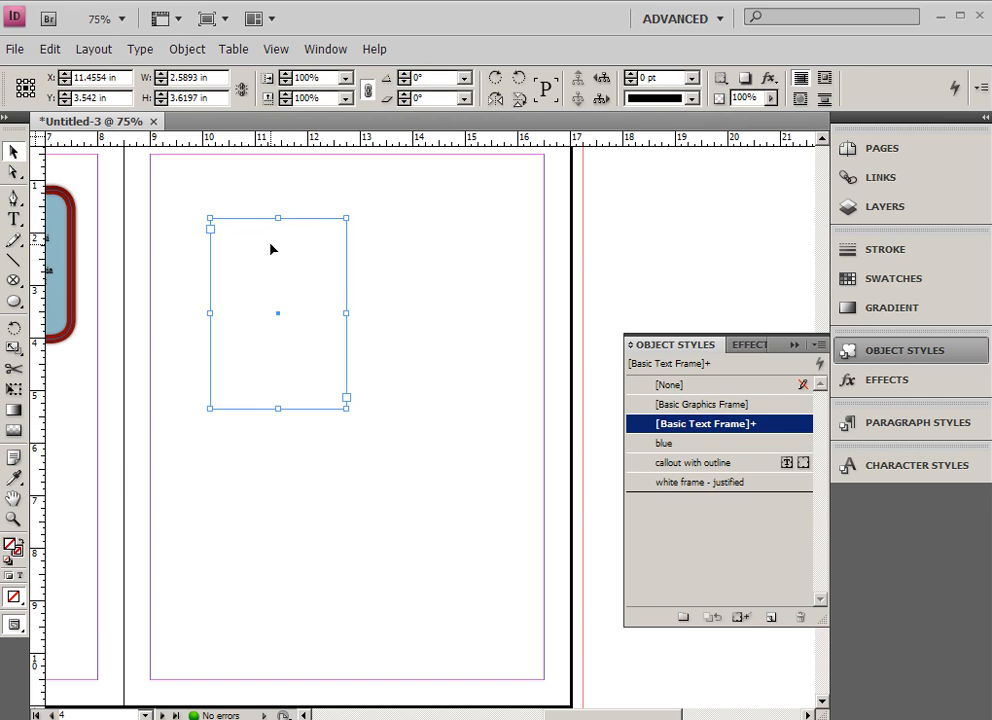
mouse_move(377, 276)
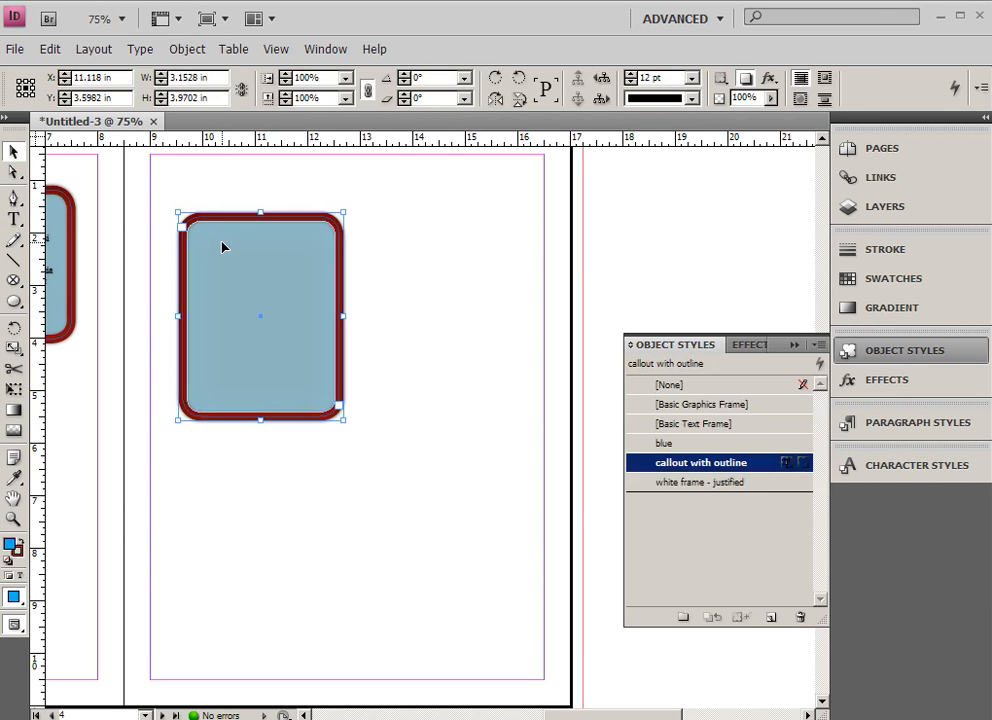
- Draw another text frame near the top left and give it [Basic Text Frame]
click(701, 423)
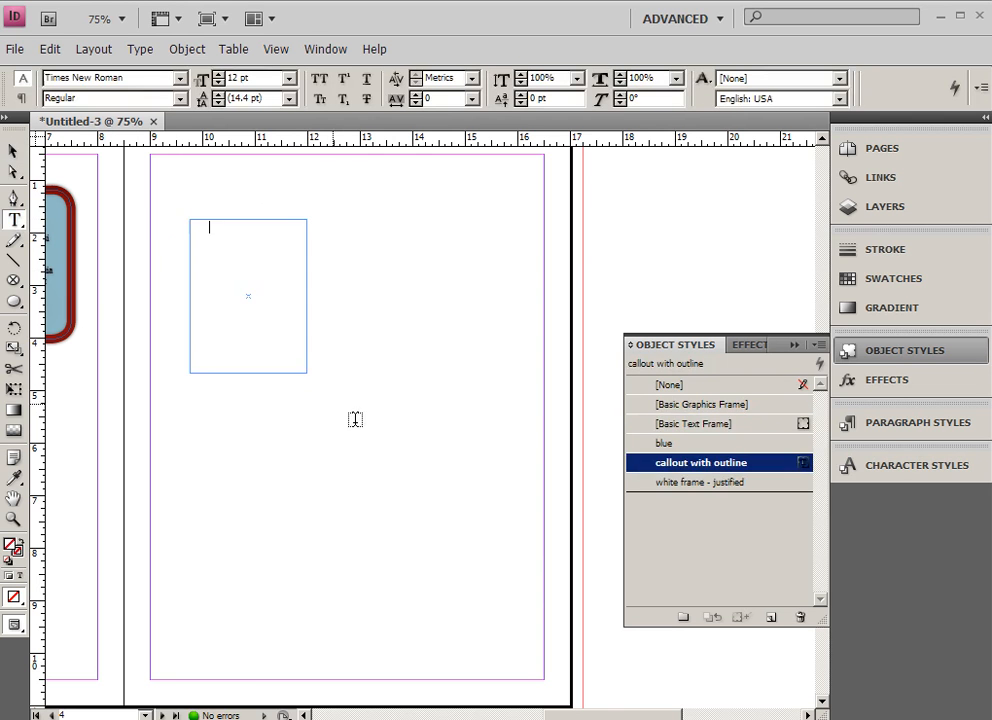
click(700, 462)
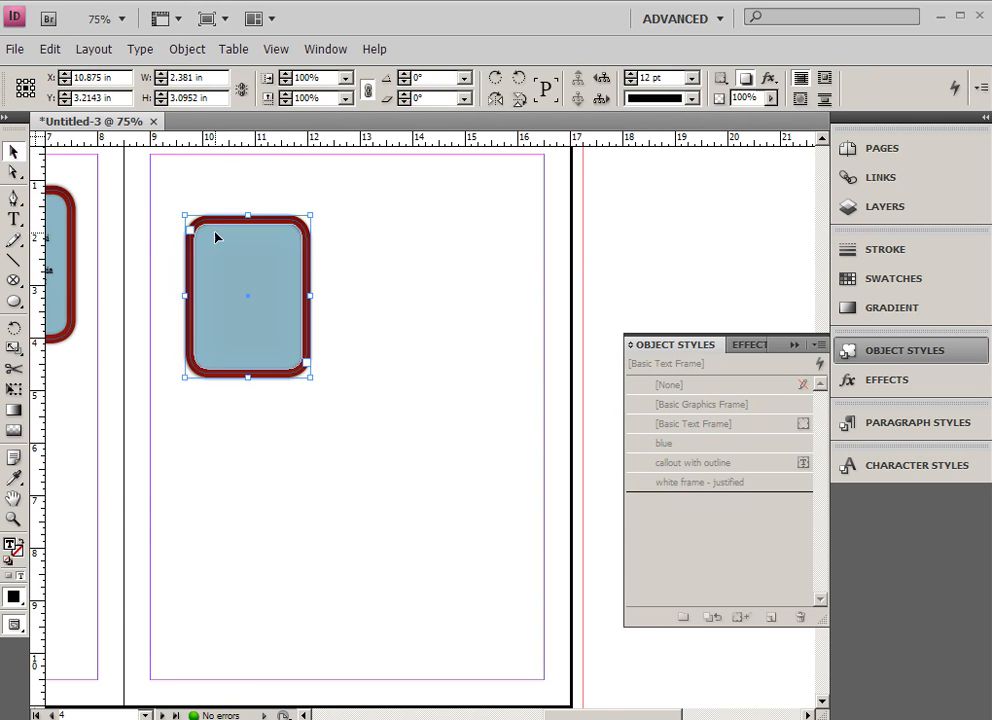
click(694, 423)
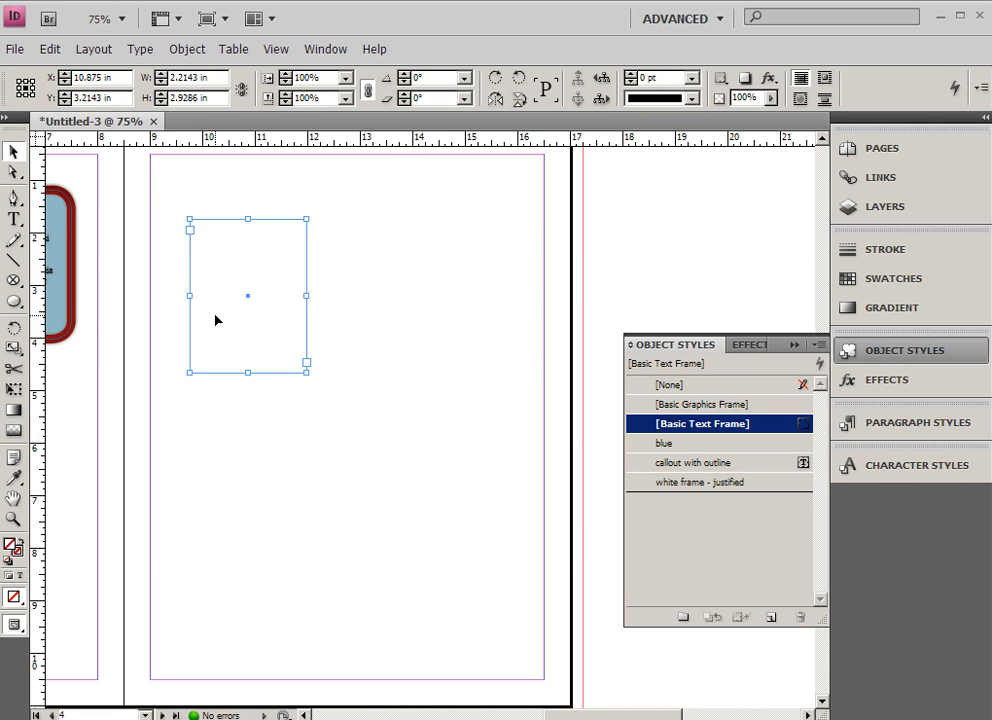
mouse_move(140, 48)
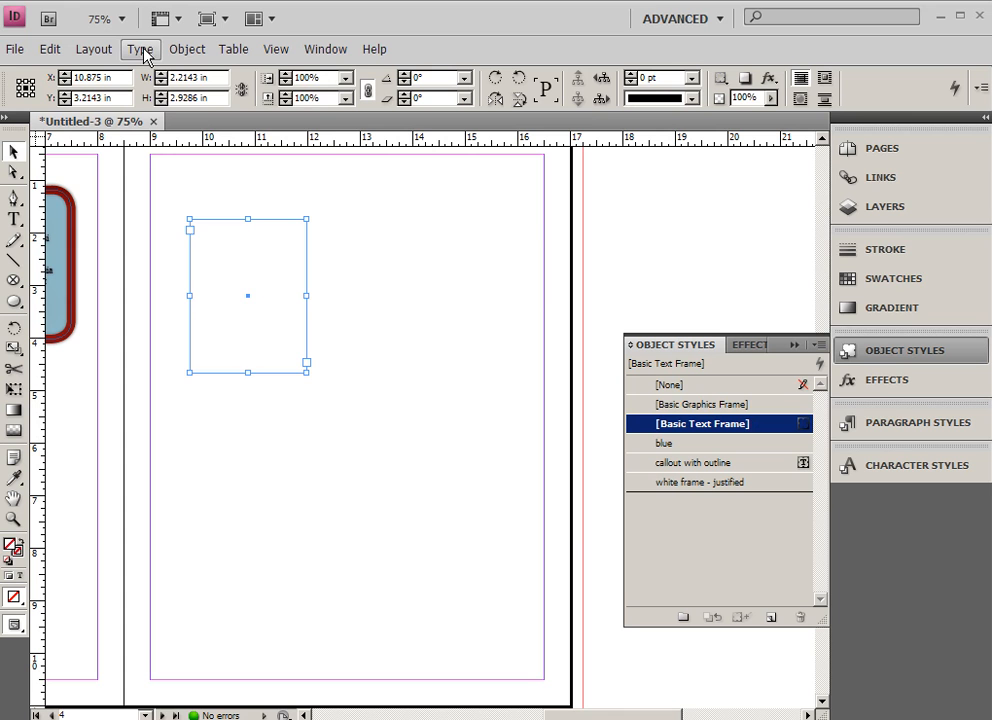
- Fill the frame with placeholder text, show hidden characters, and enlarge the frame
click(140, 48)
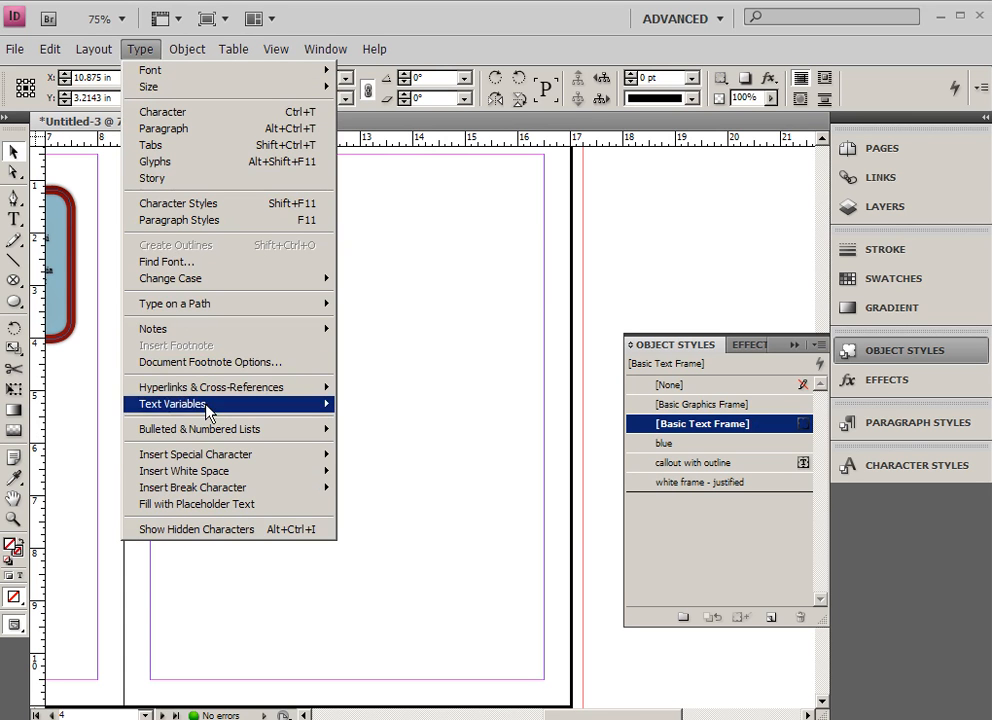
click(197, 504)
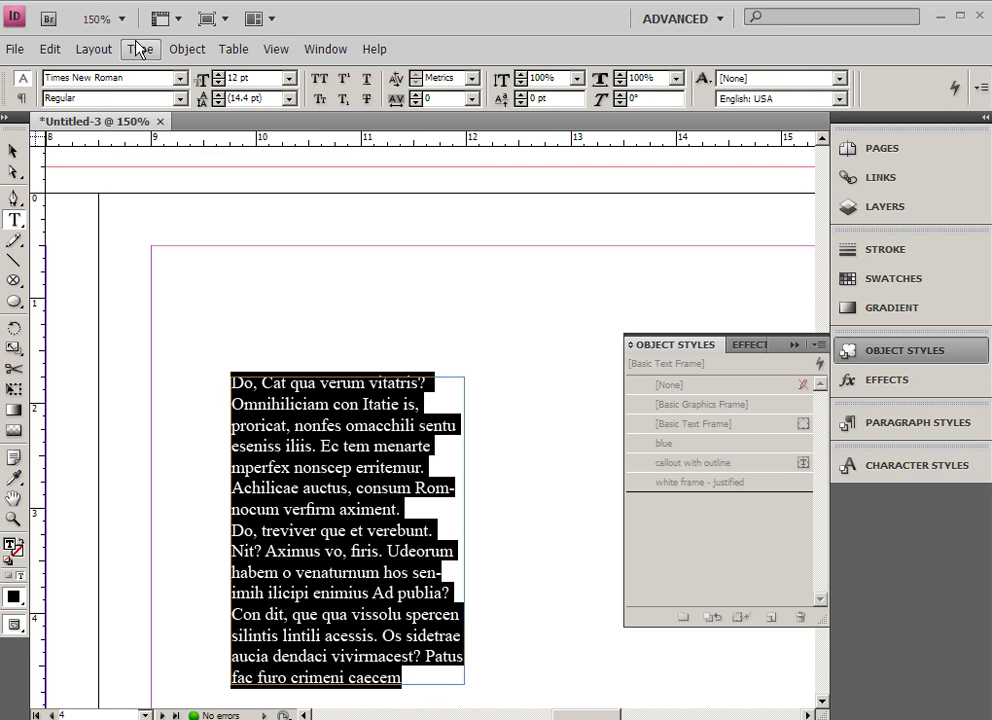
click(140, 48)
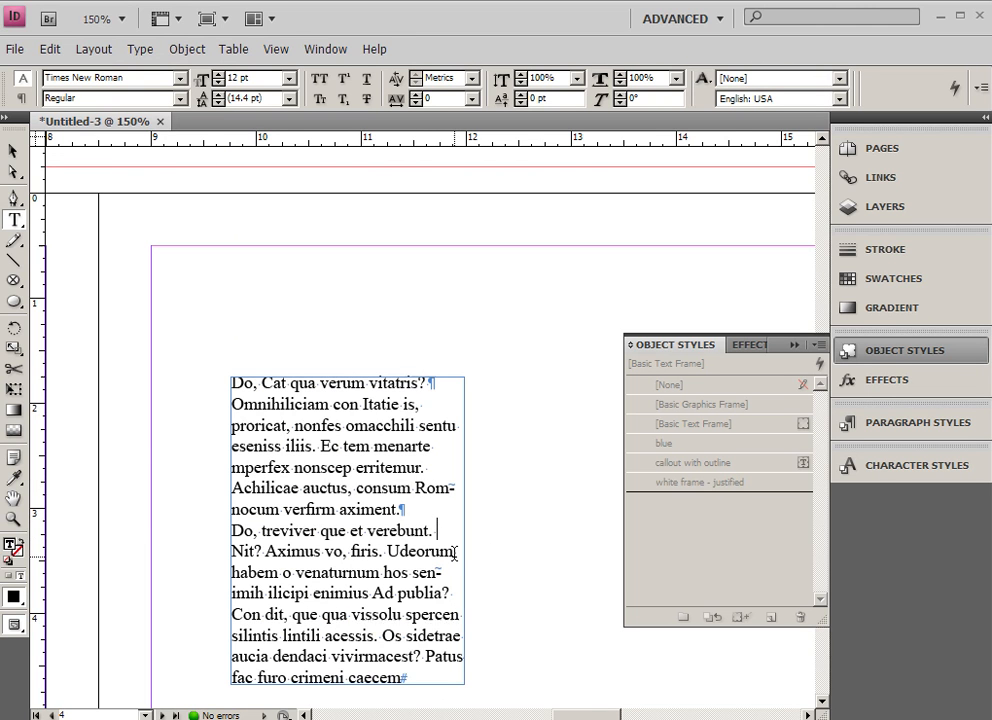
click(408, 678)
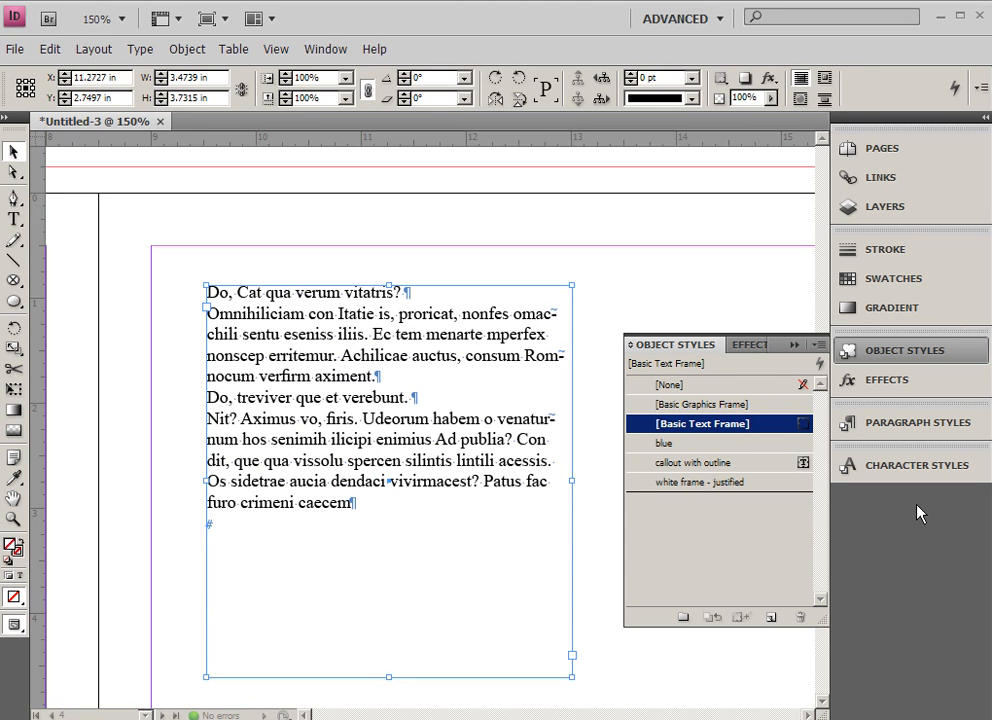
mouse_move(884, 430)
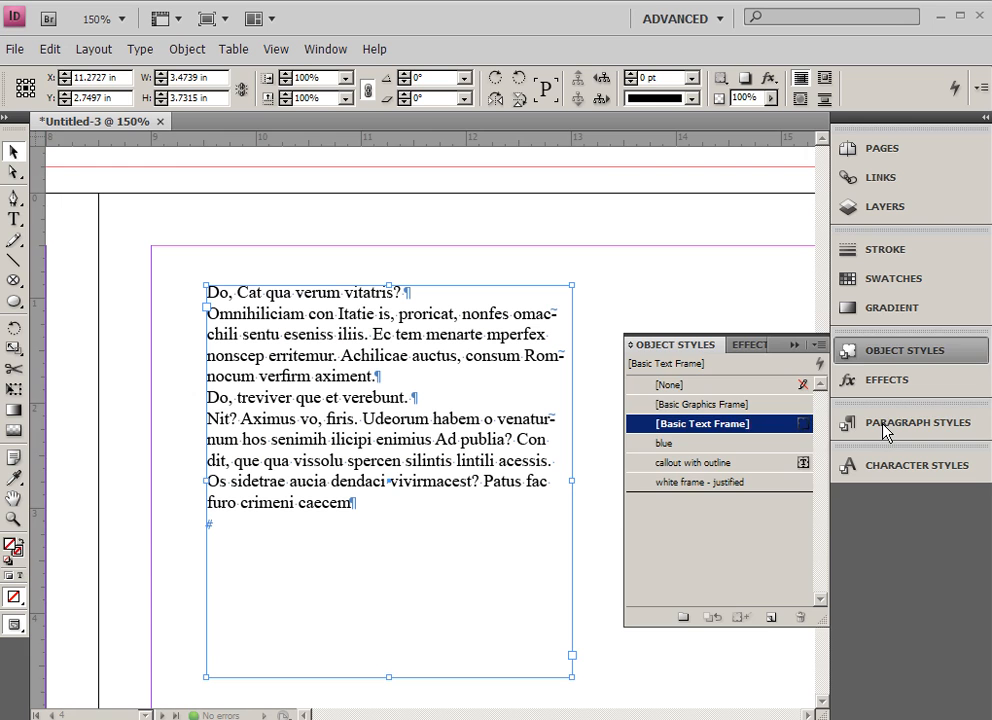
- Apply the [Basic Paragraph] style to the placeholder text via the Paragraph Styles panel
click(917, 422)
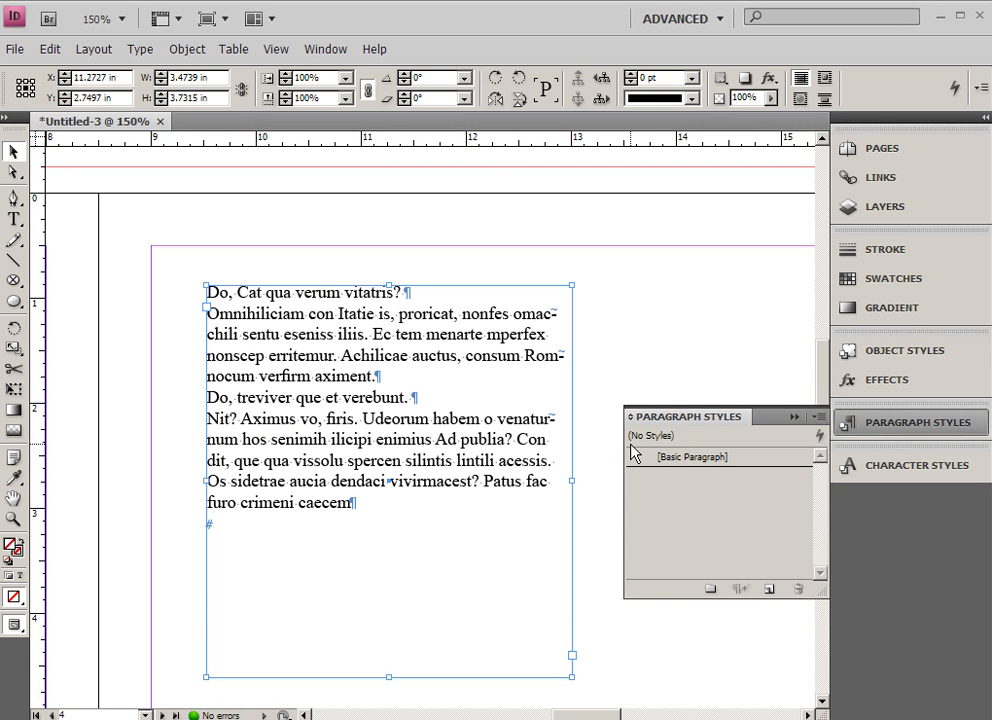
mouse_move(292, 343)
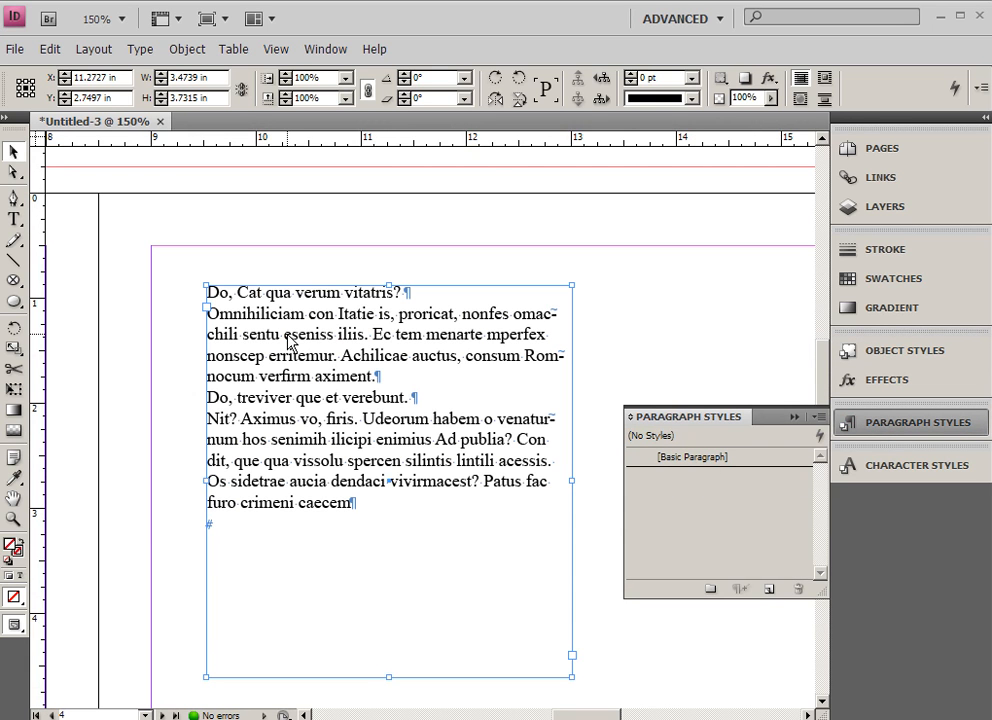
click(718, 456)
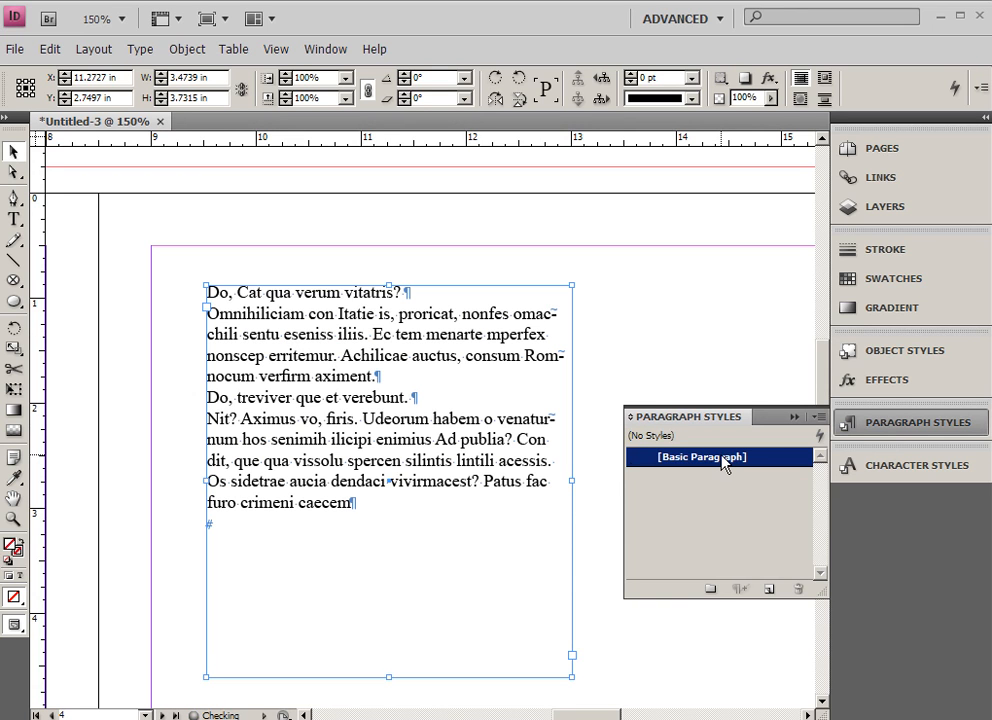
click(701, 456)
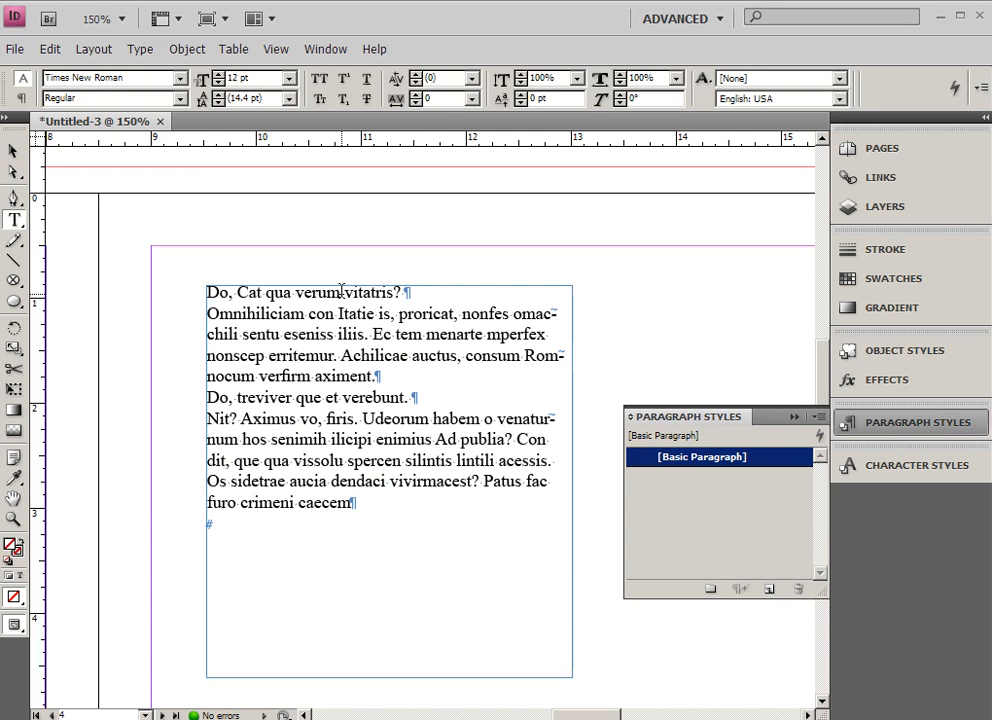
- Set the opening heading line in Trajan Pro and colour it red
triple_click(300, 292)
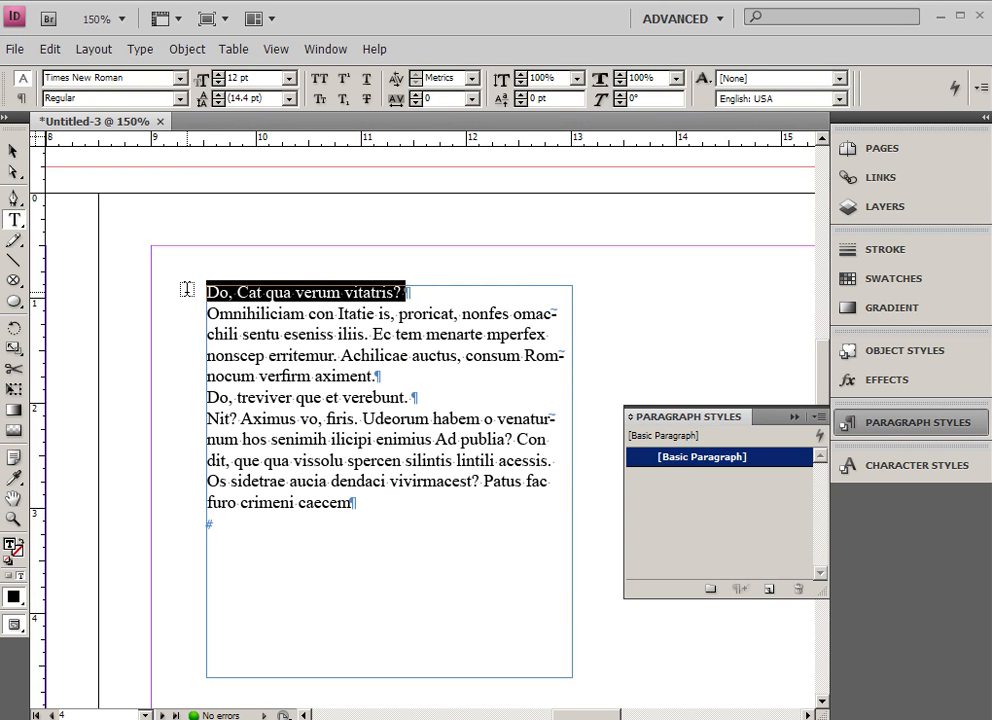
mouse_move(157, 281)
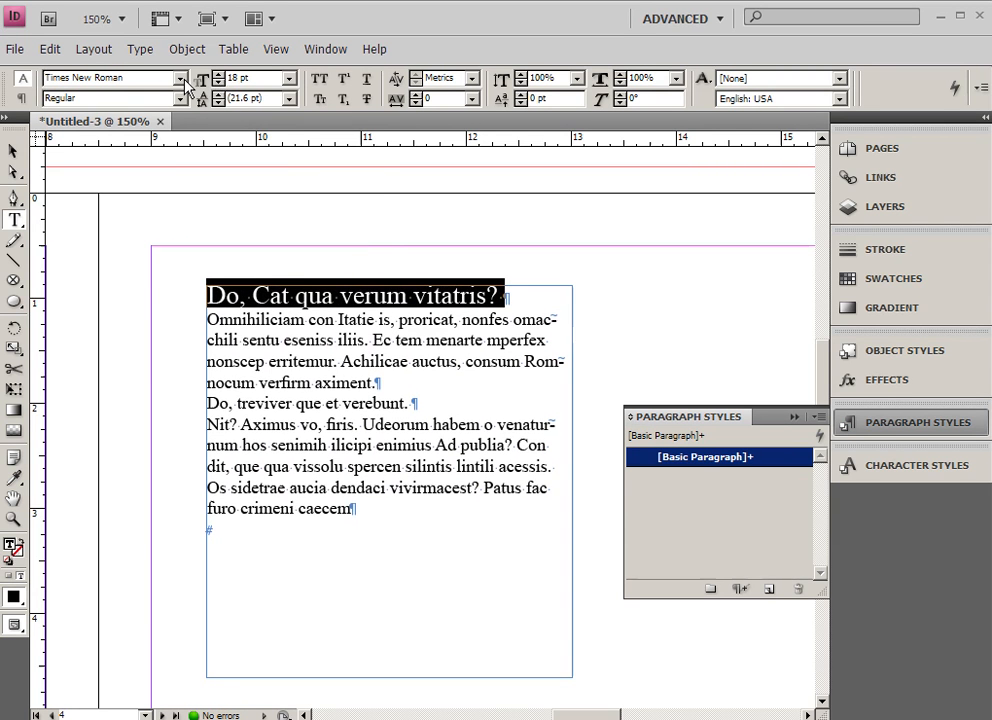
click(185, 78)
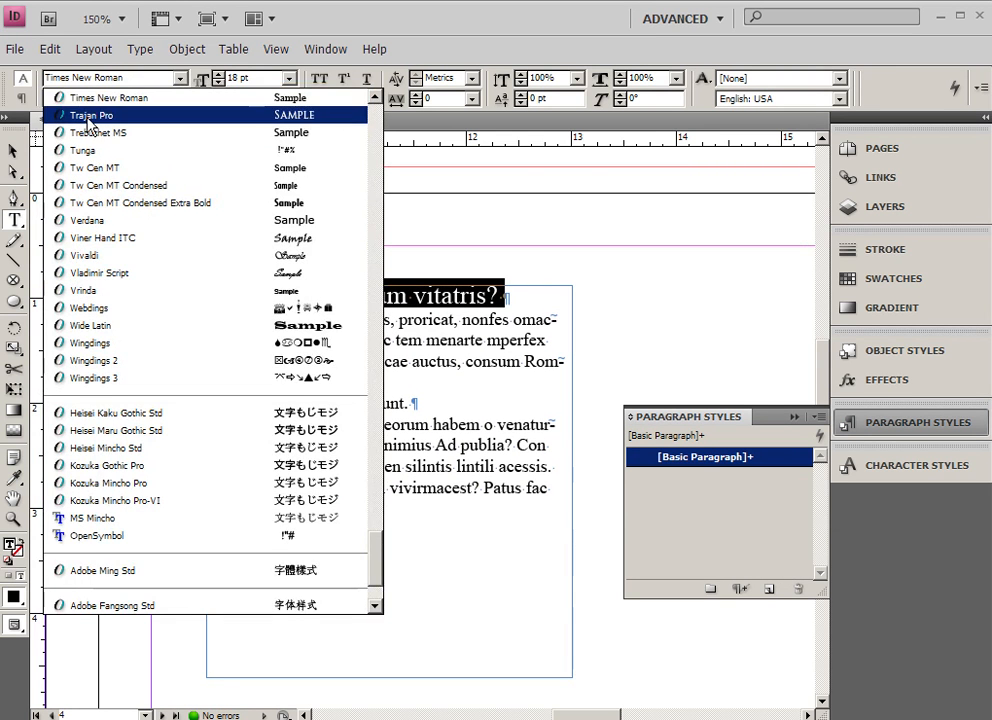
click(91, 115)
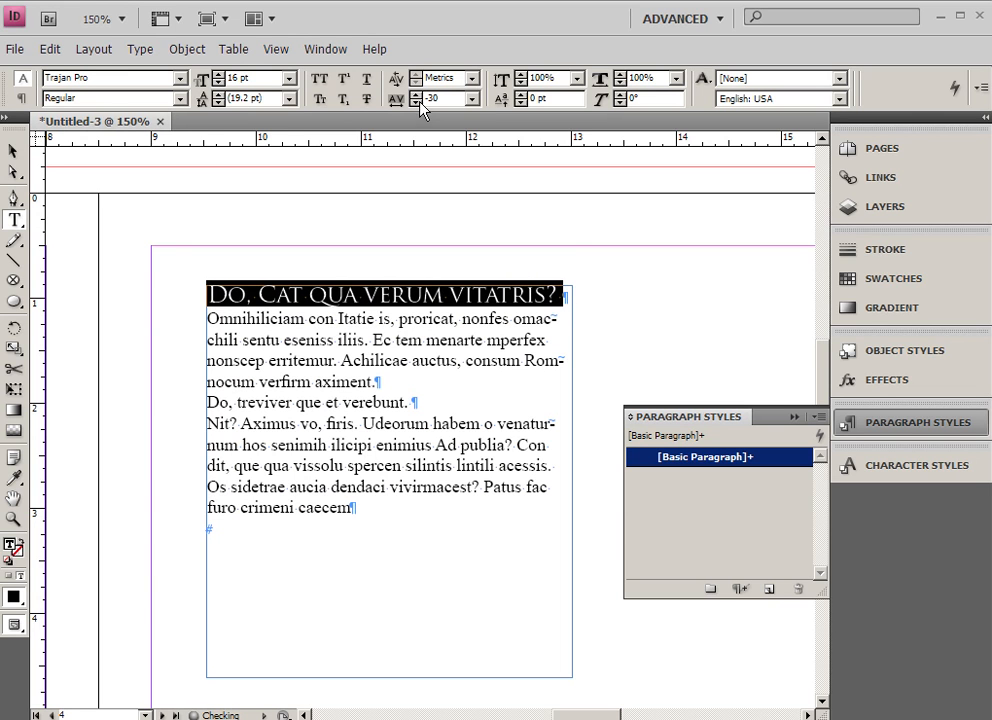
mouse_move(415, 99)
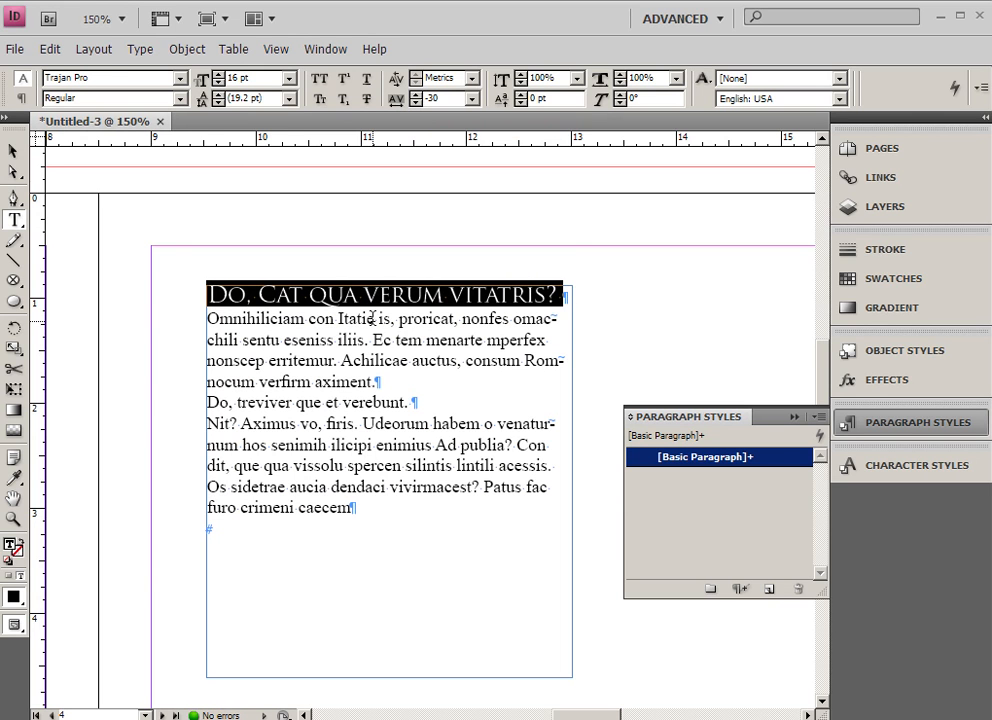
click(891, 278)
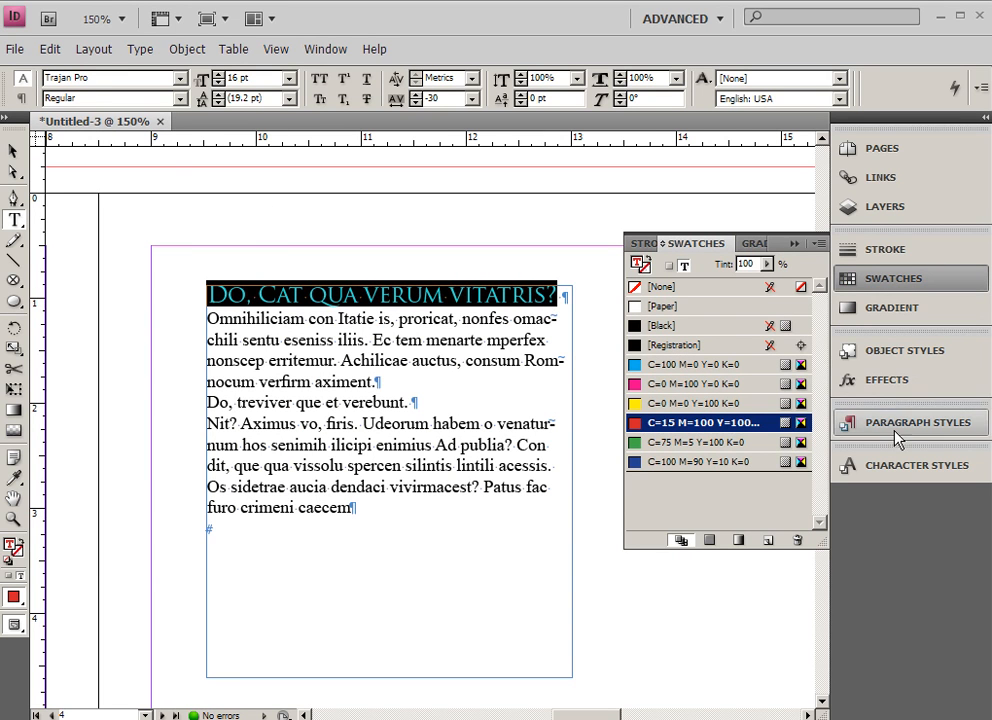
- Add space below the heading paragraph and reselect the heading line
click(917, 421)
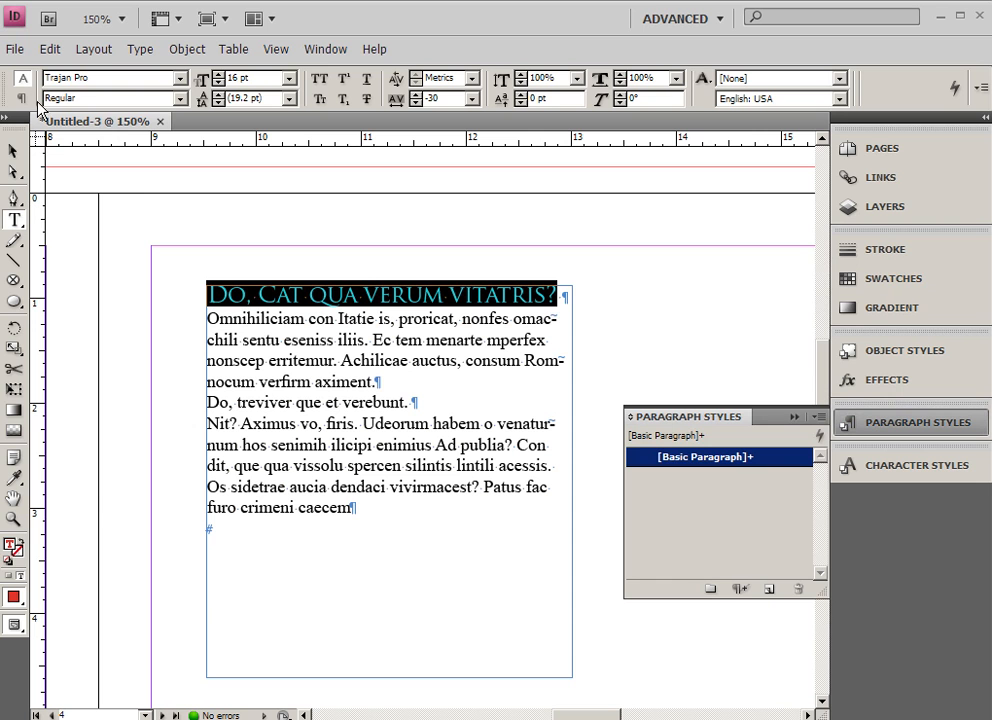
mouse_move(20, 103)
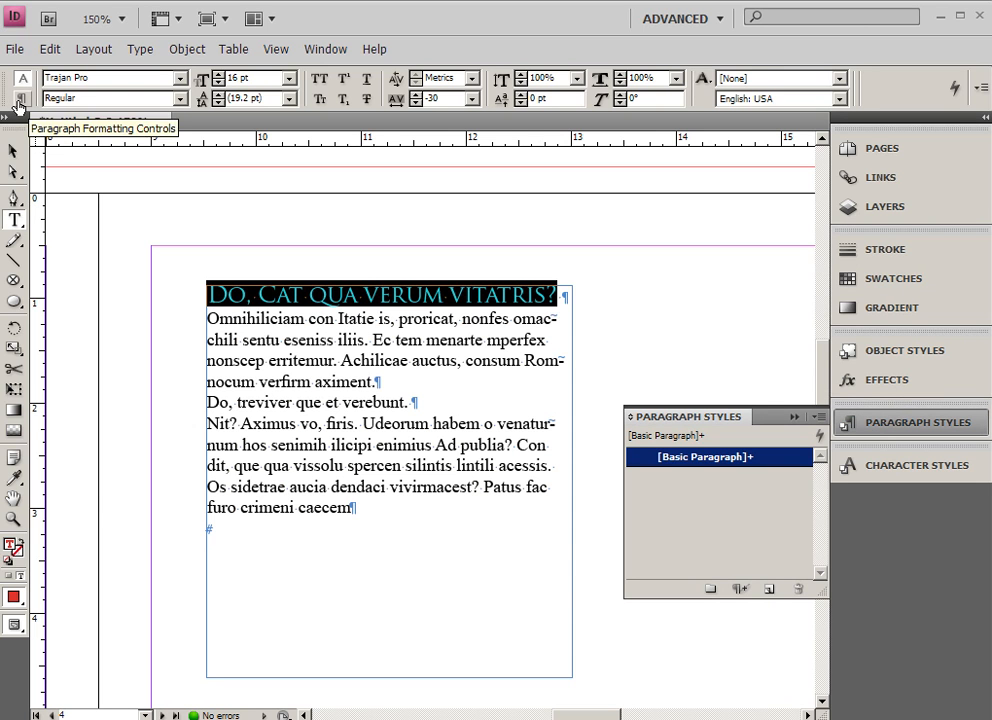
click(20, 98)
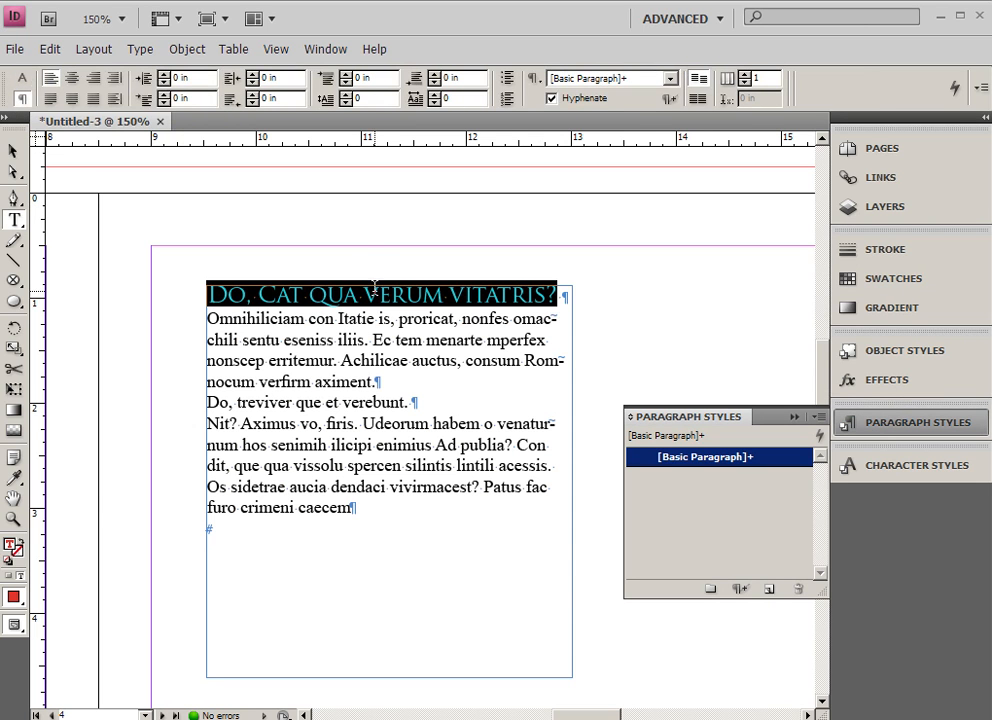
mouse_move(290, 325)
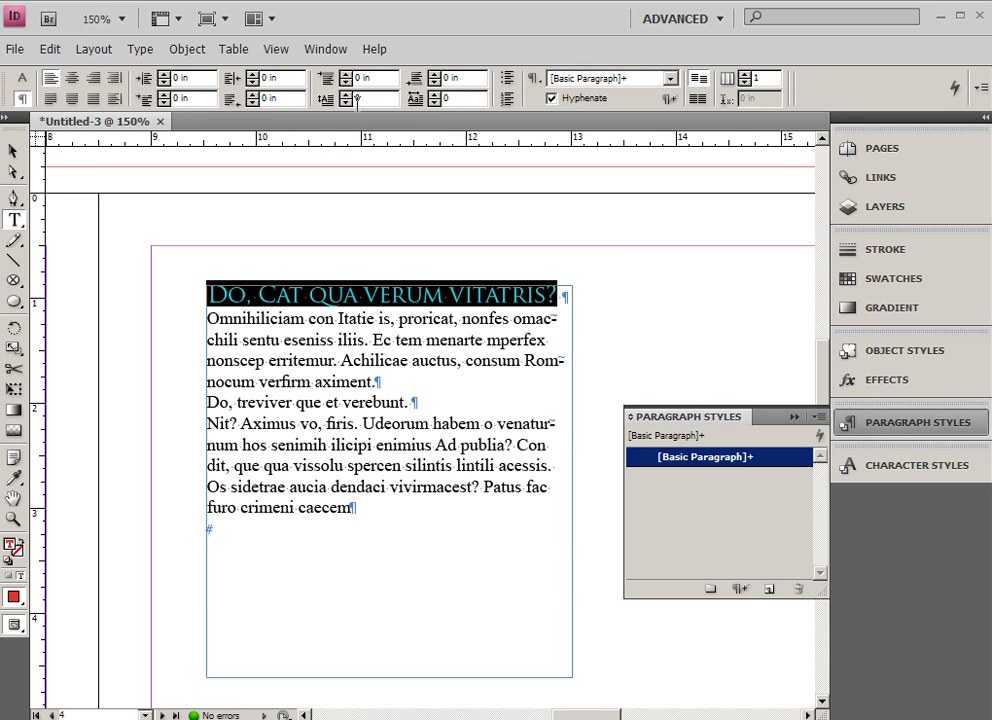
mouse_move(345, 88)
text(0.125)
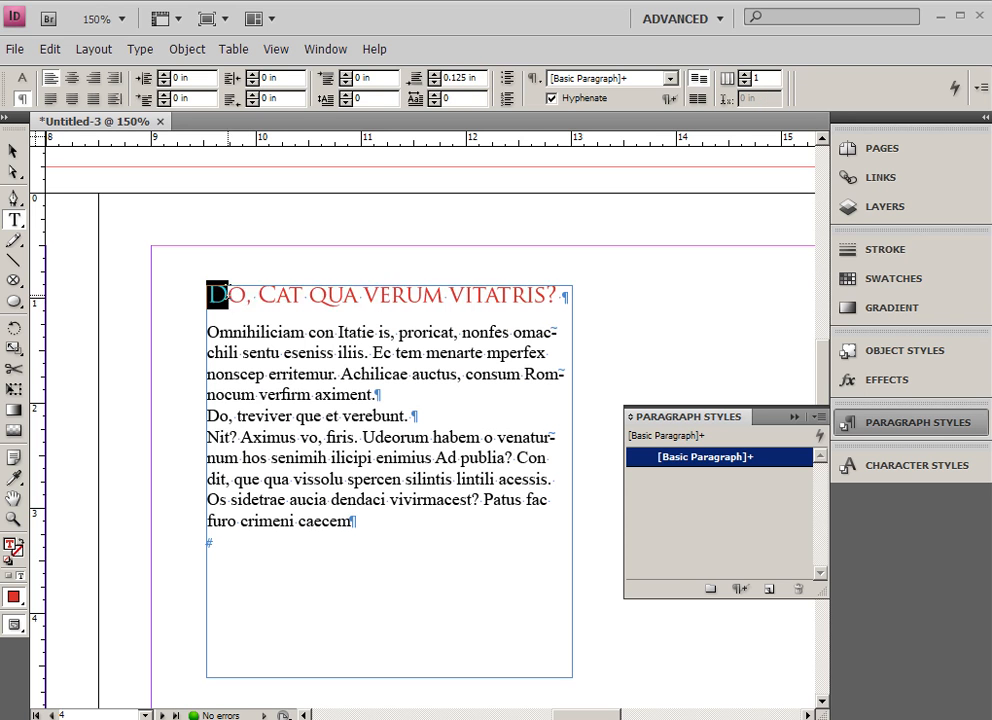
triple_click(385, 295)
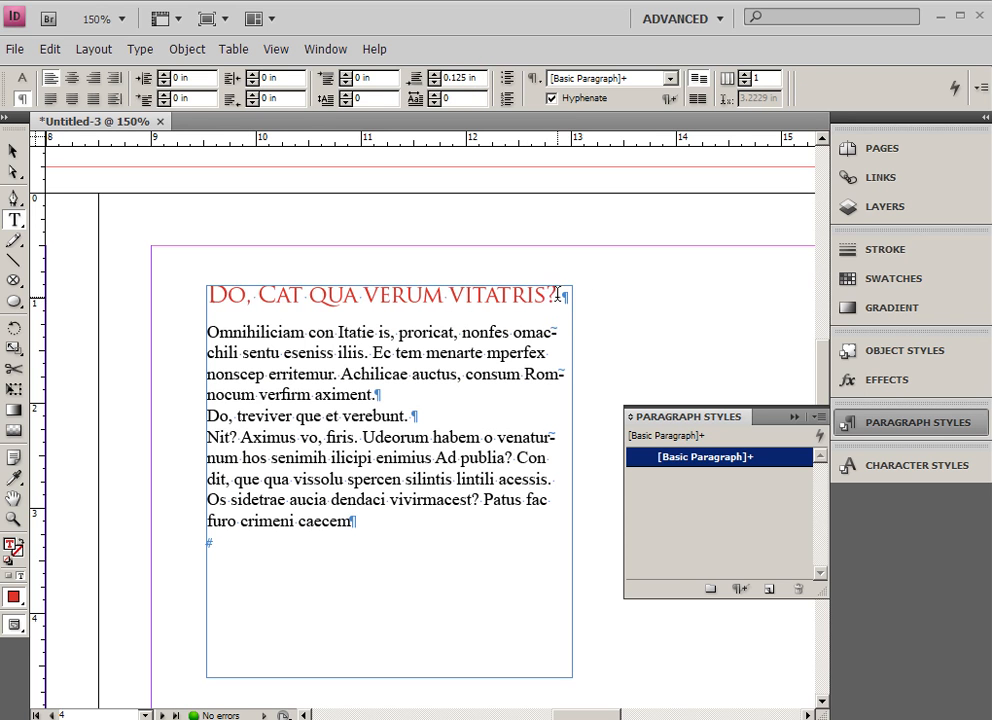
triple_click(380, 295)
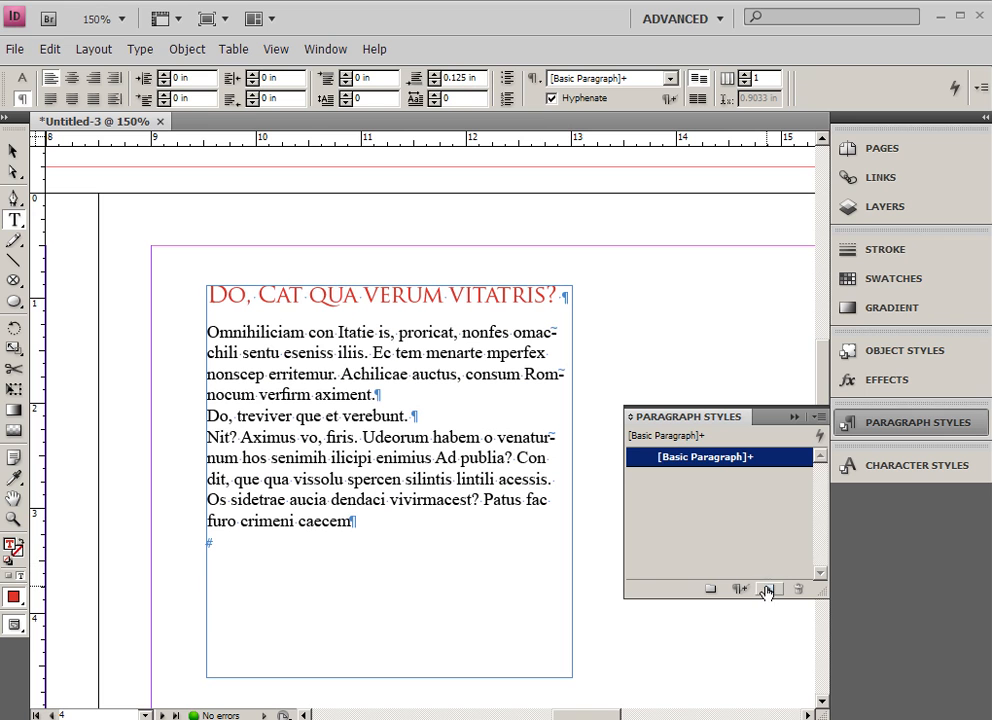
- Save paragraph style 'heading' and apply it to 'Do, treviver que et verebunt.'
click(769, 588)
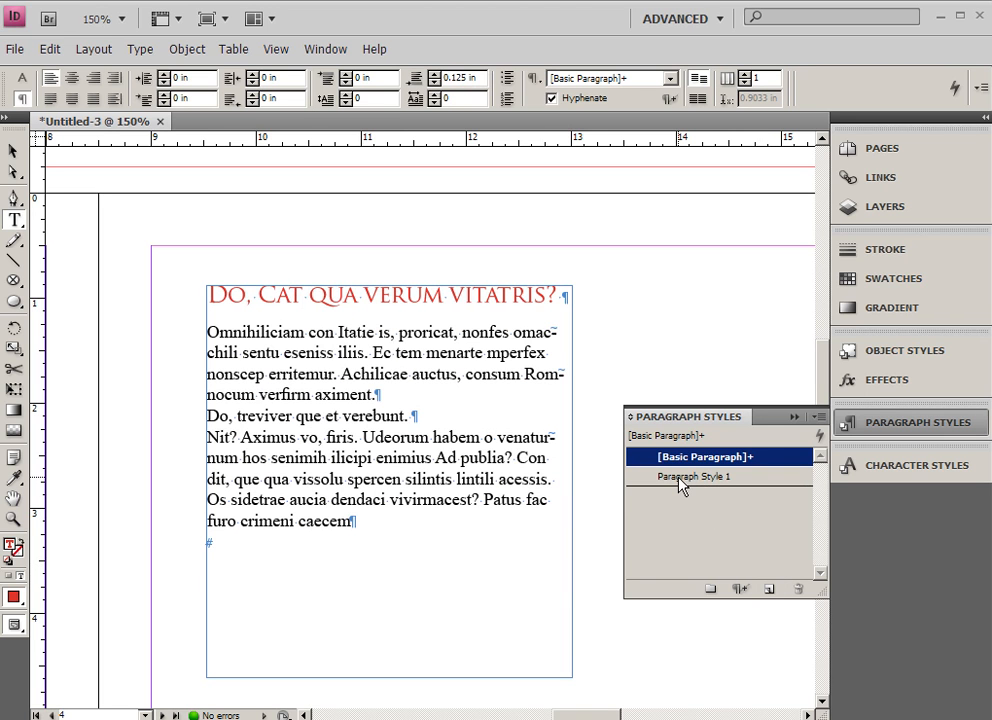
click(700, 476)
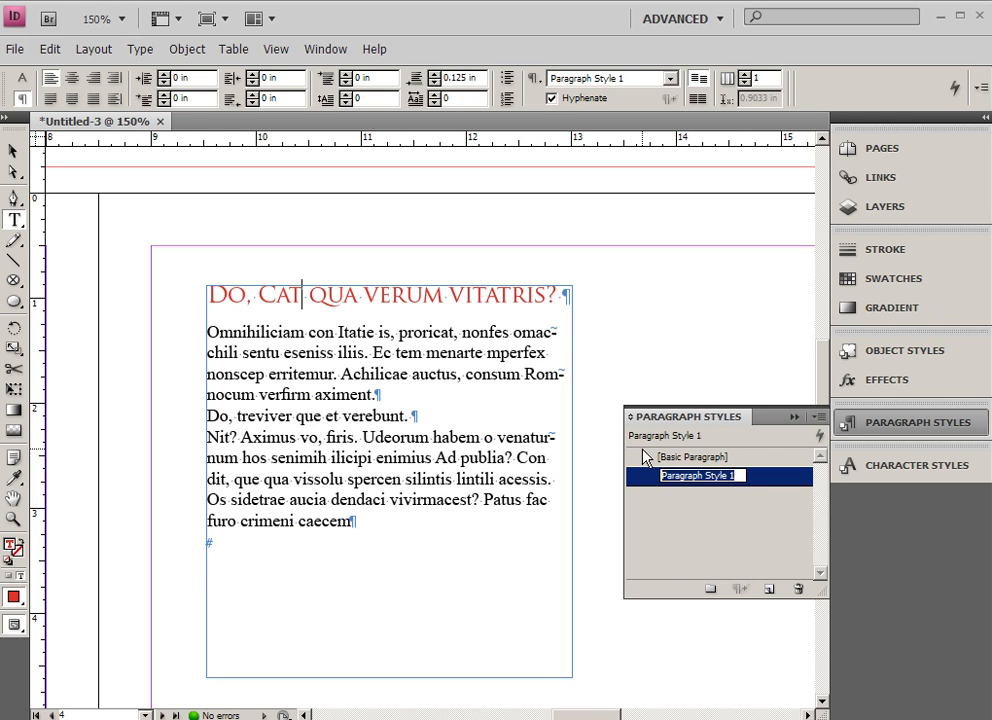
text(heading)
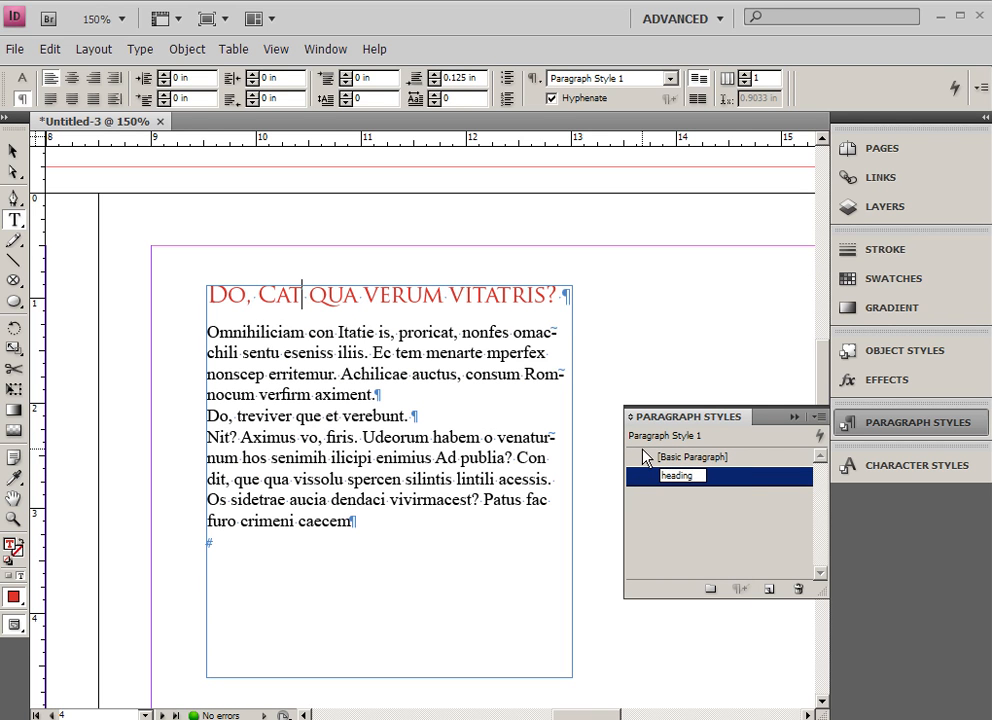
double_click(681, 476)
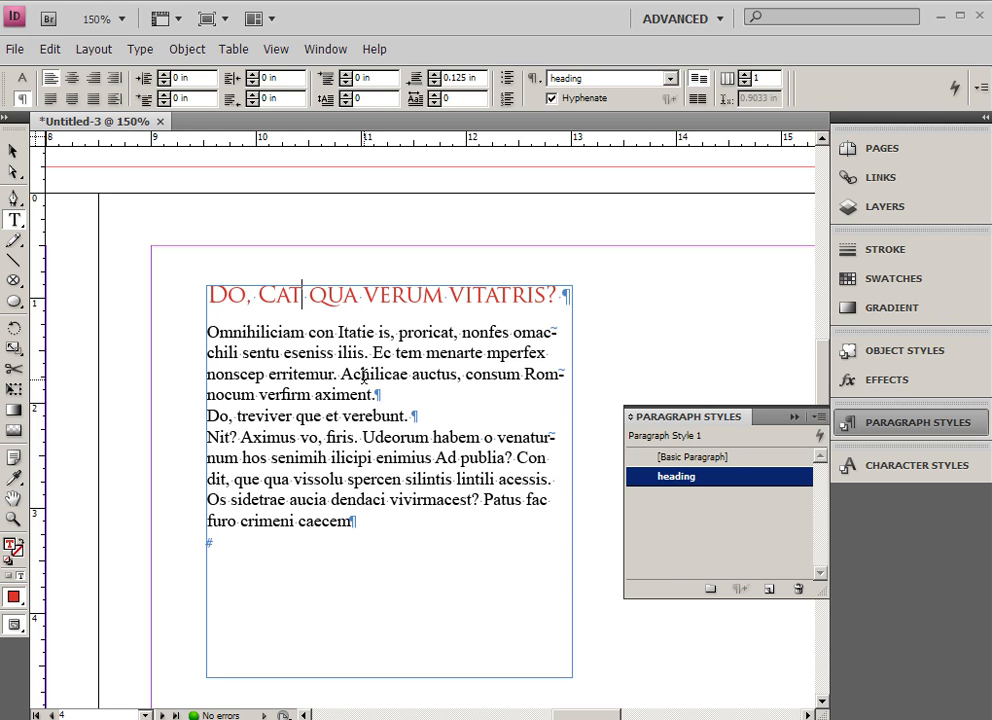
click(702, 456)
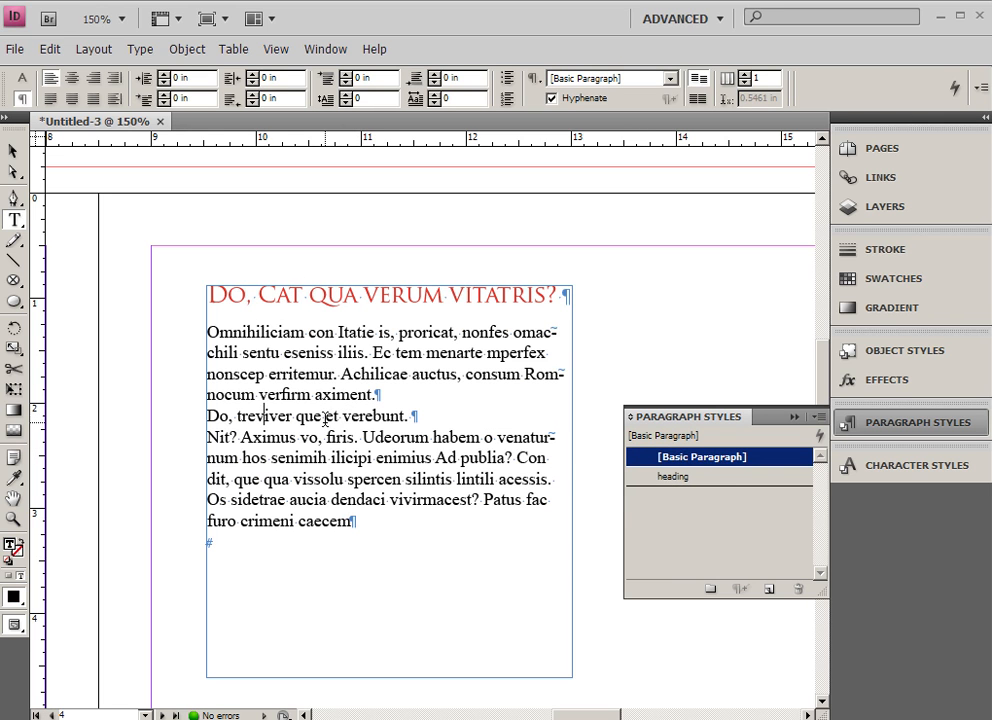
click(675, 476)
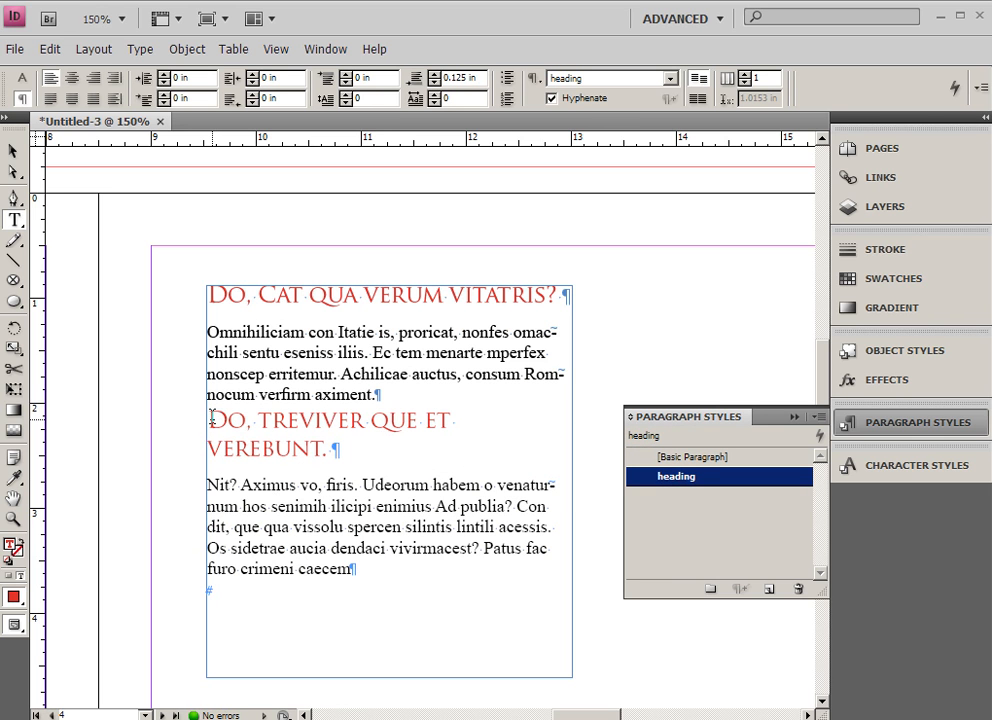
click(312, 420)
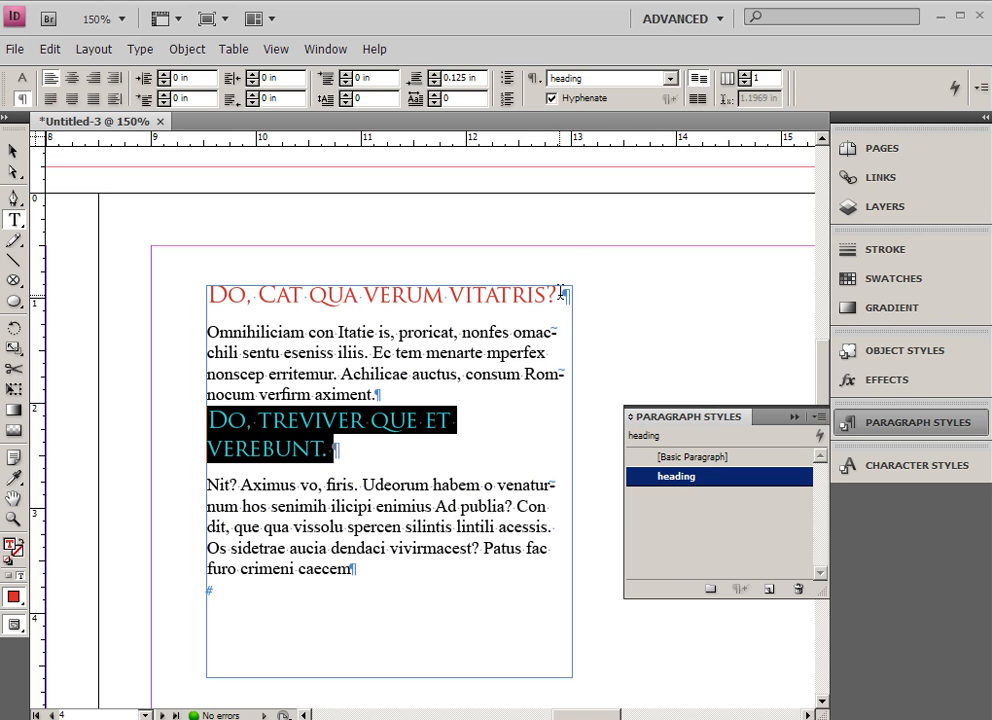
mouse_move(462, 475)
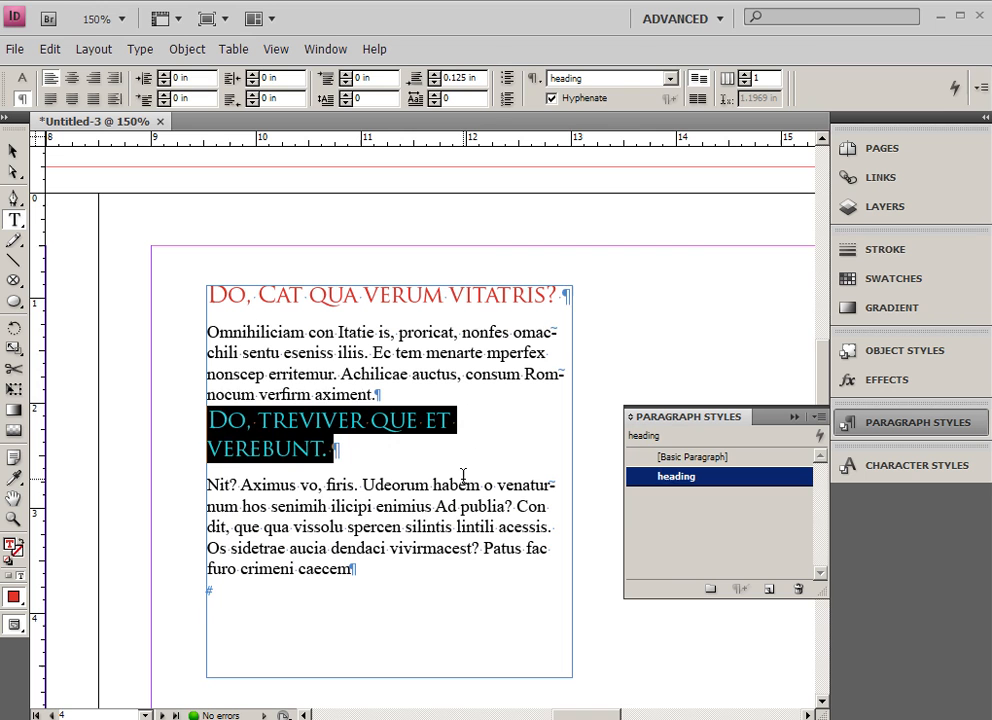
mouse_move(140, 48)
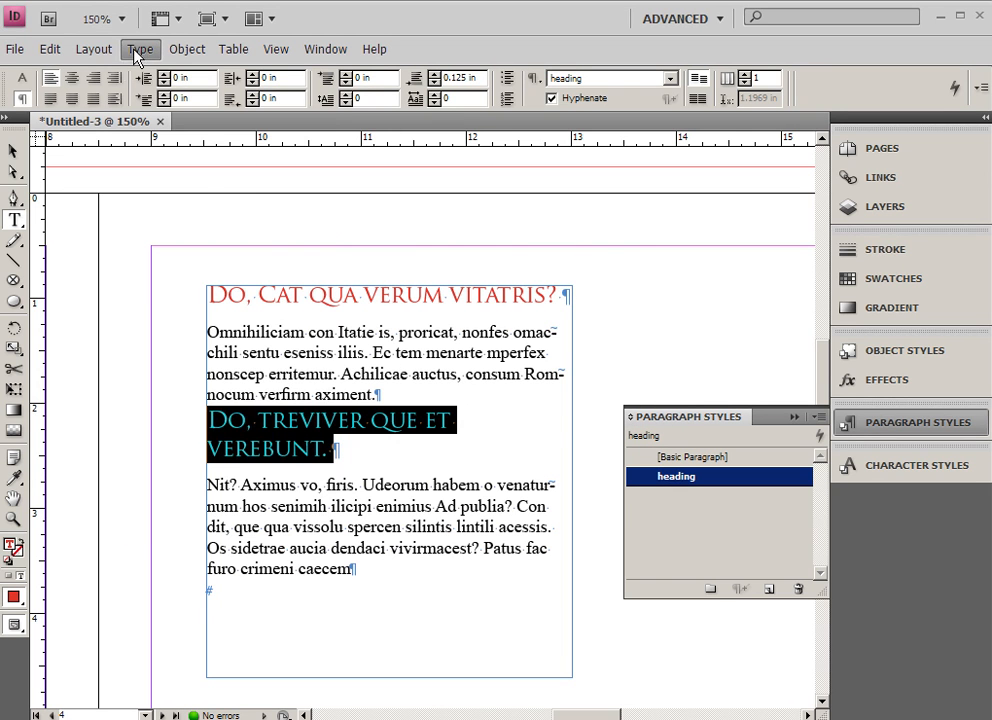
- Set the first body paragraph to Verdana 11 pt, 16 pt leading, 0.25 in space after
click(140, 48)
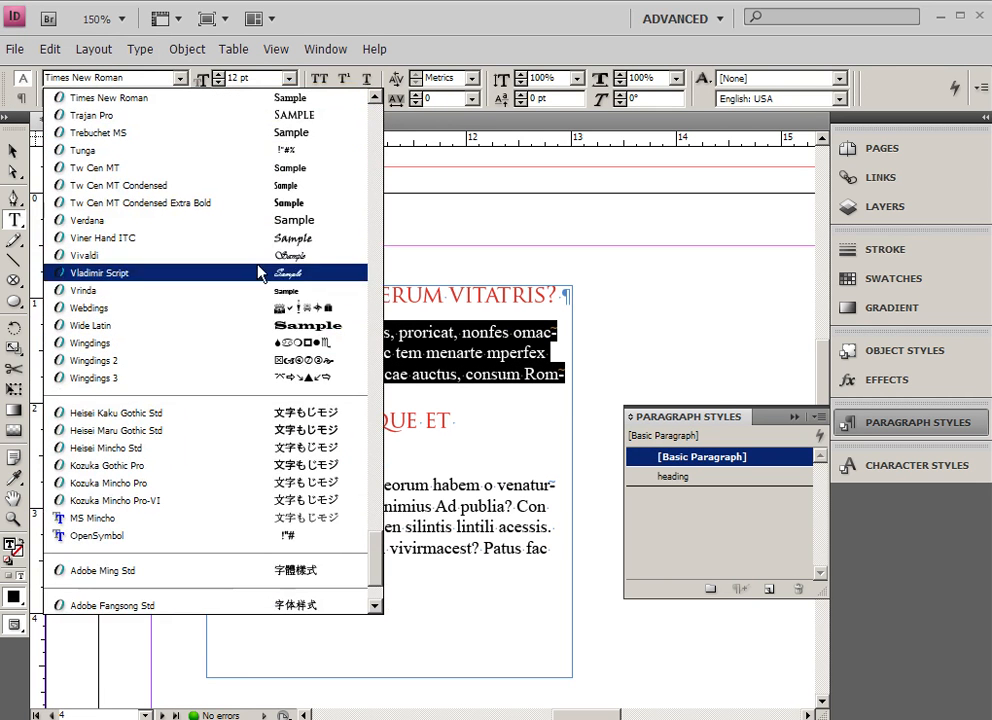
click(84, 220)
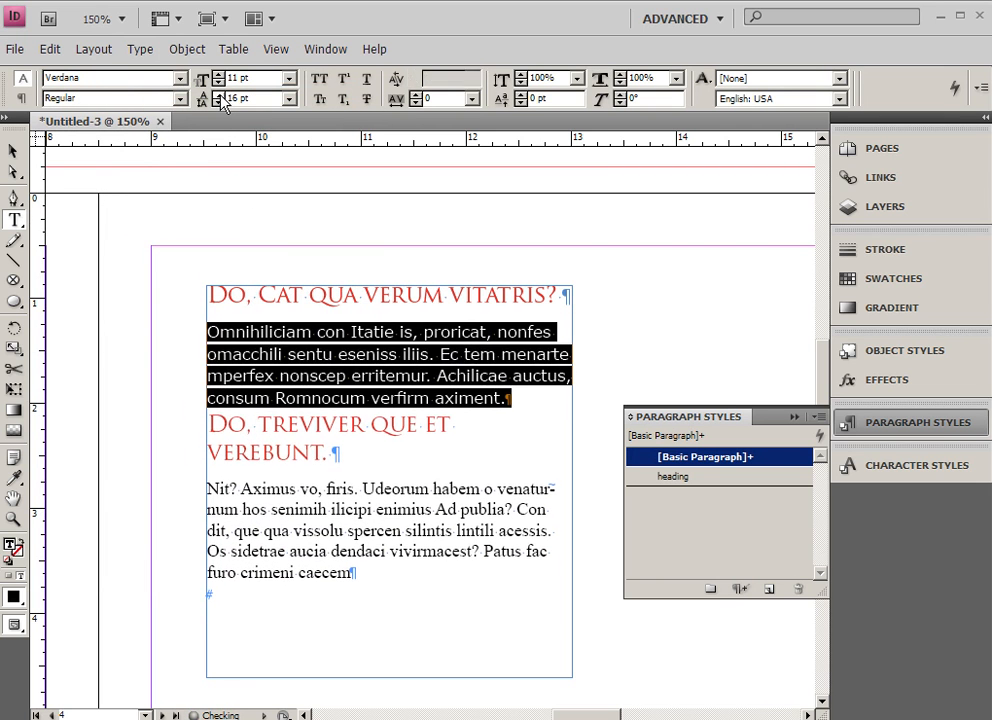
click(218, 94)
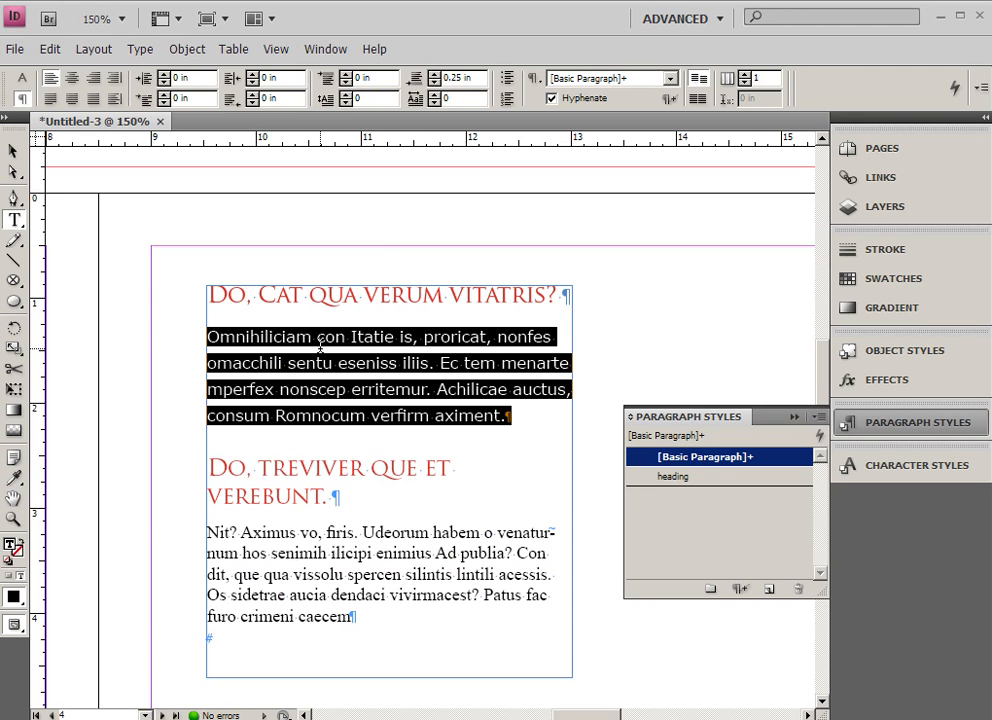
click(320, 337)
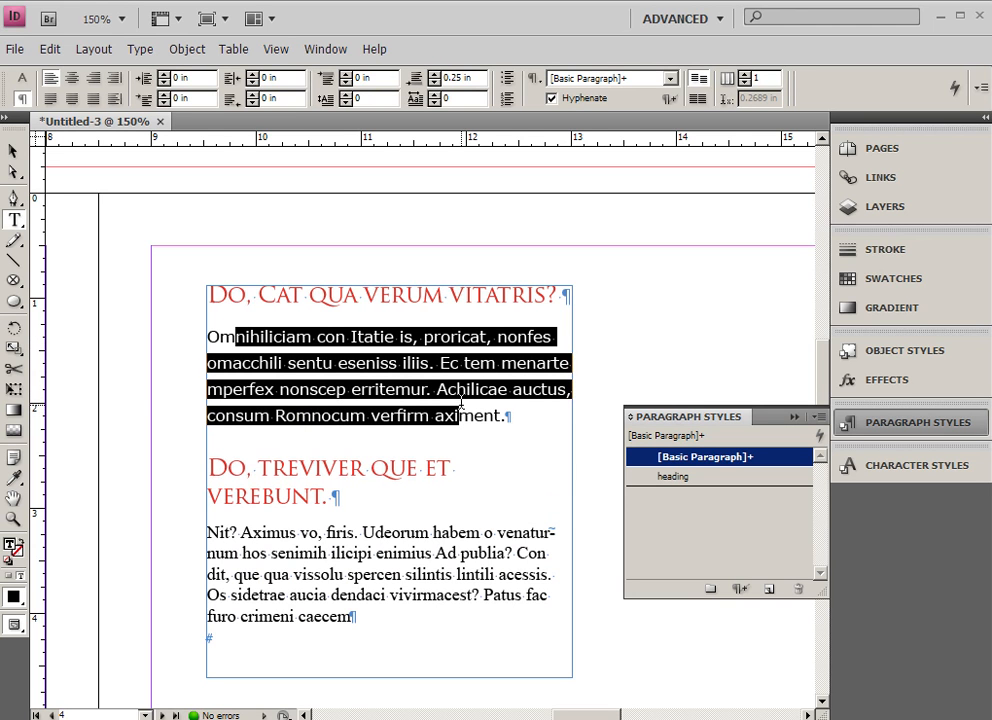
mouse_move(768, 589)
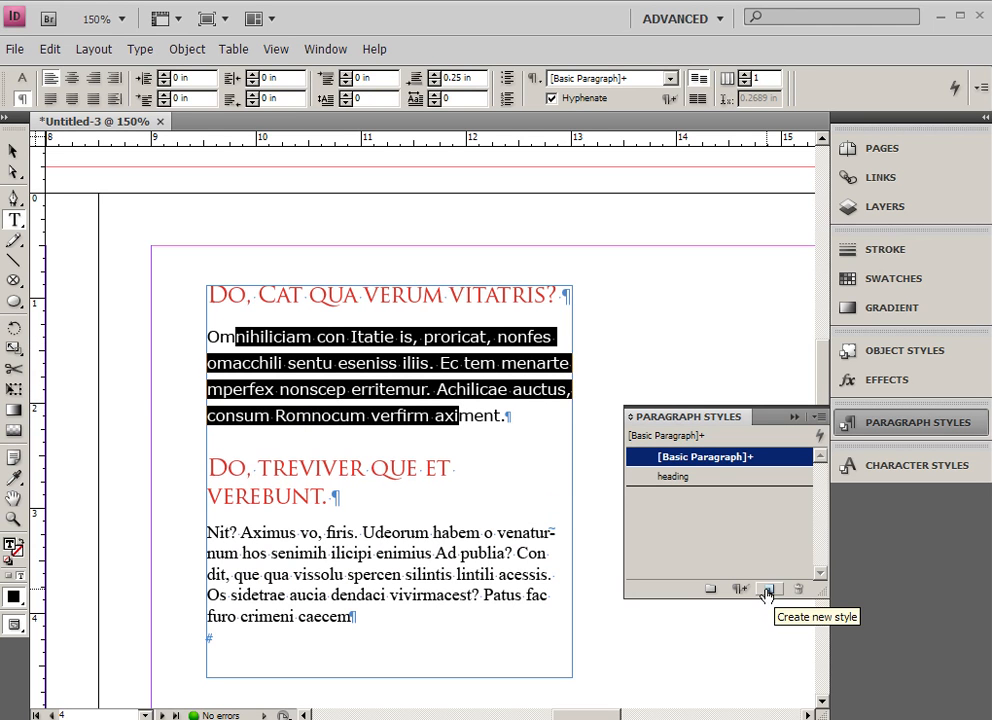
- Create paragraph style 'body' from the first body paragraph and apply it to the final paragraph
click(769, 588)
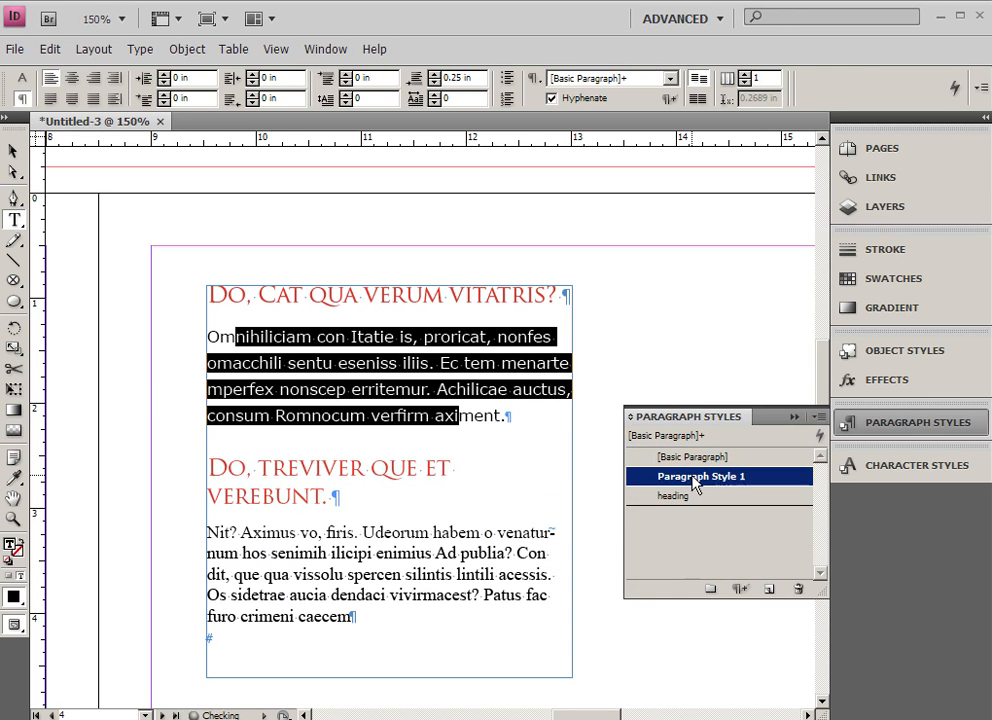
double_click(701, 476)
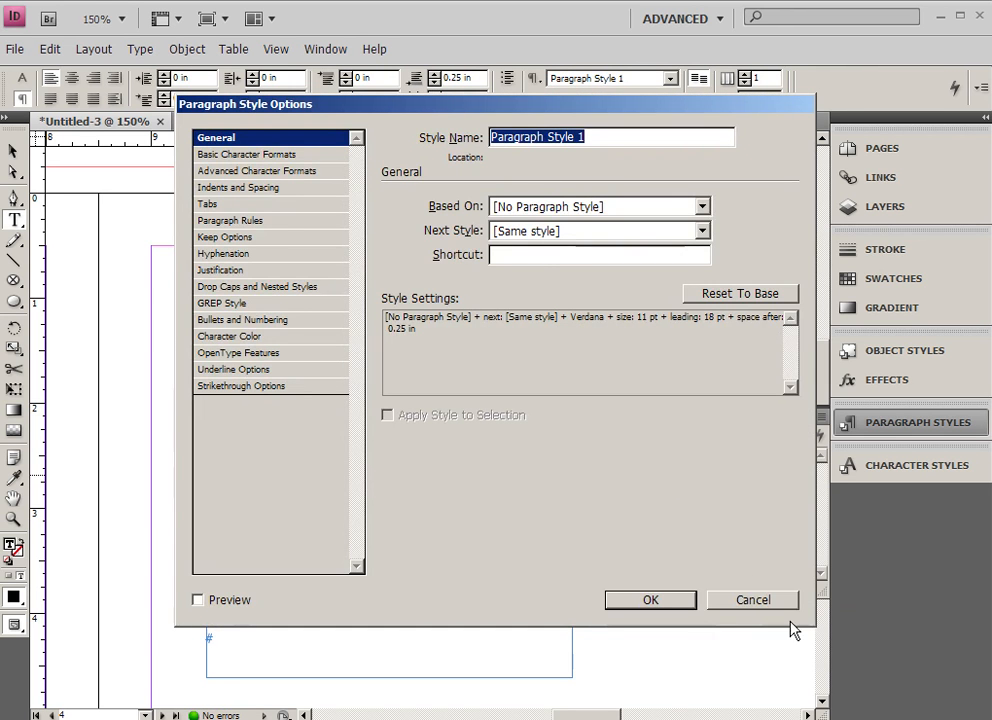
click(650, 599)
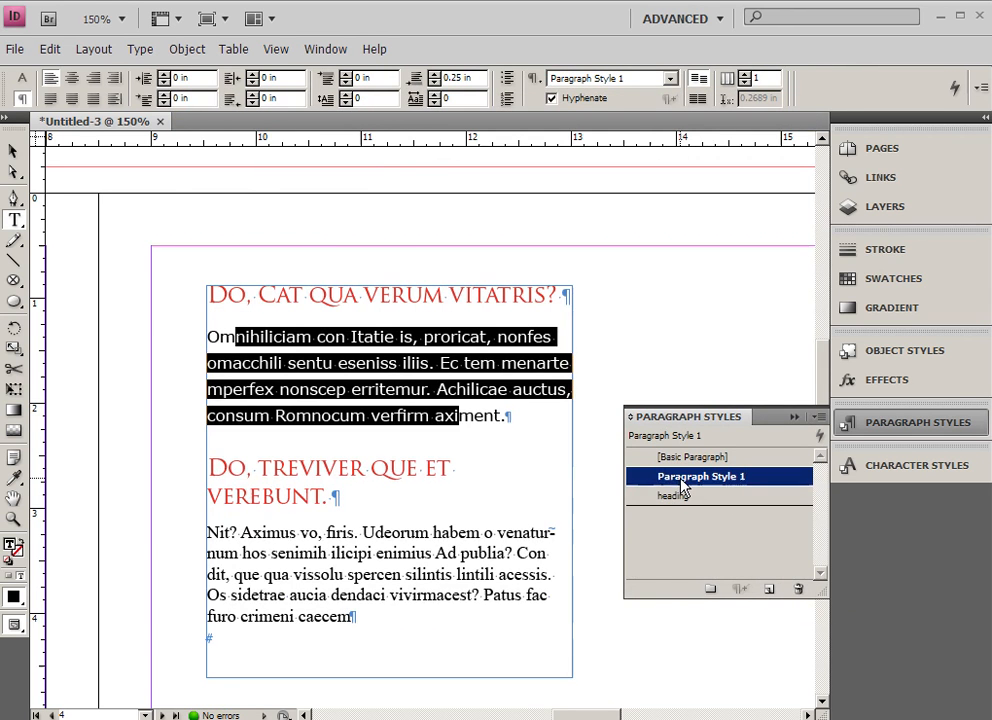
double_click(700, 476)
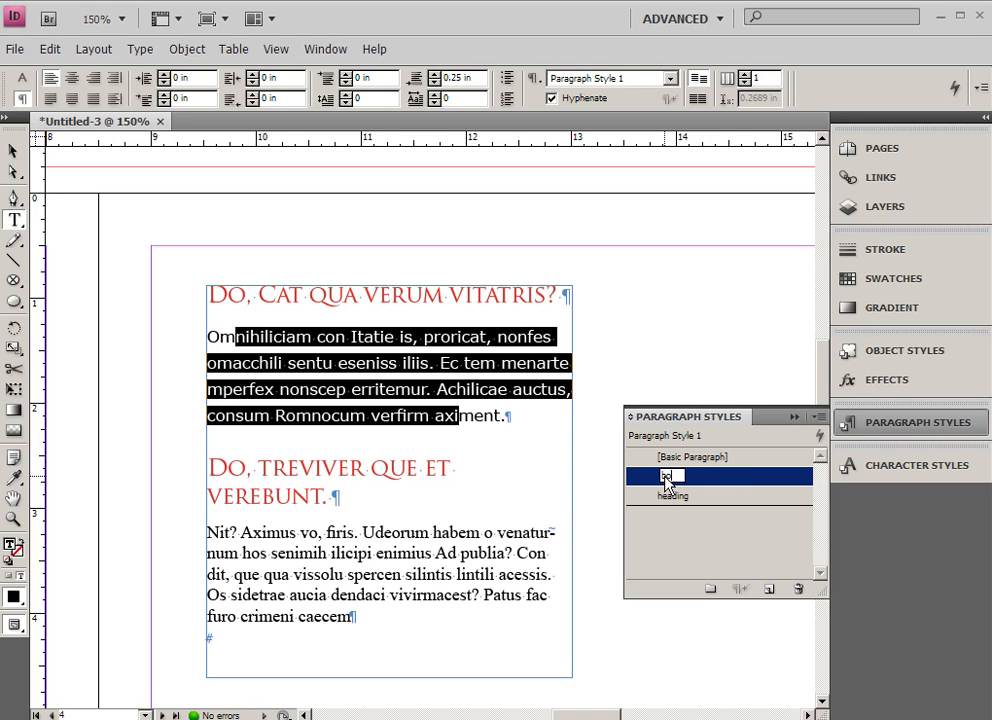
click(668, 475)
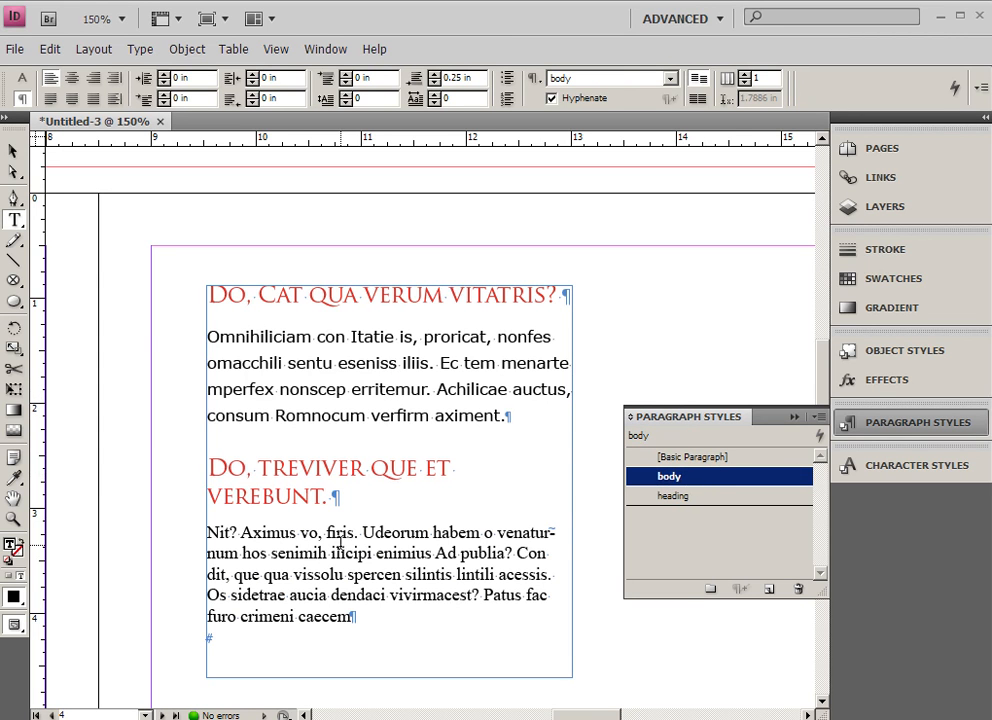
click(700, 456)
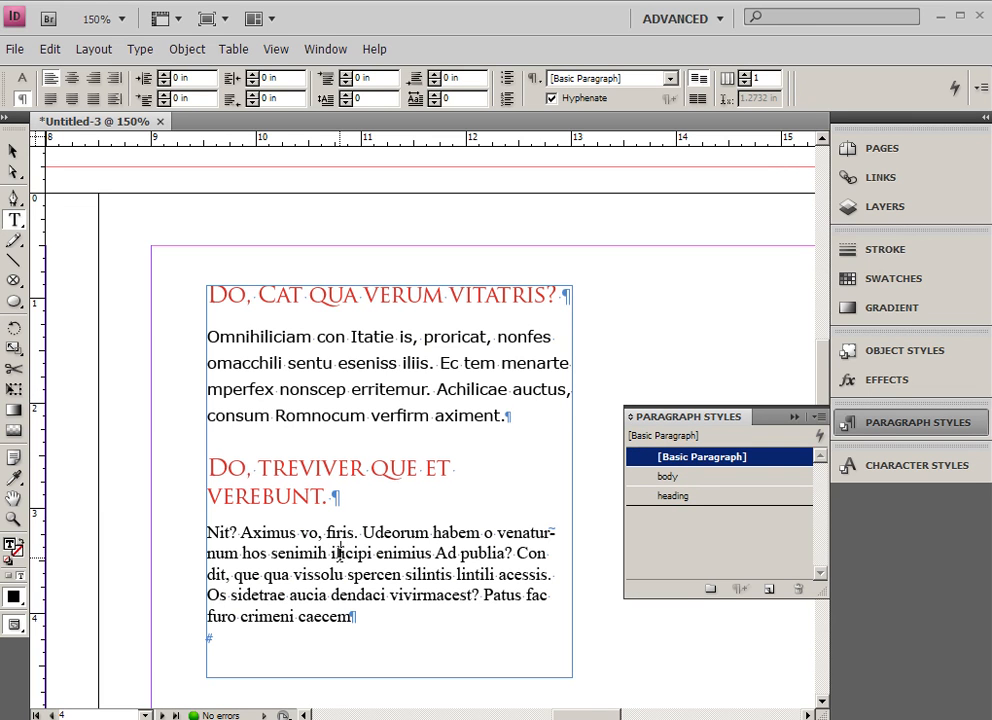
mouse_move(663, 524)
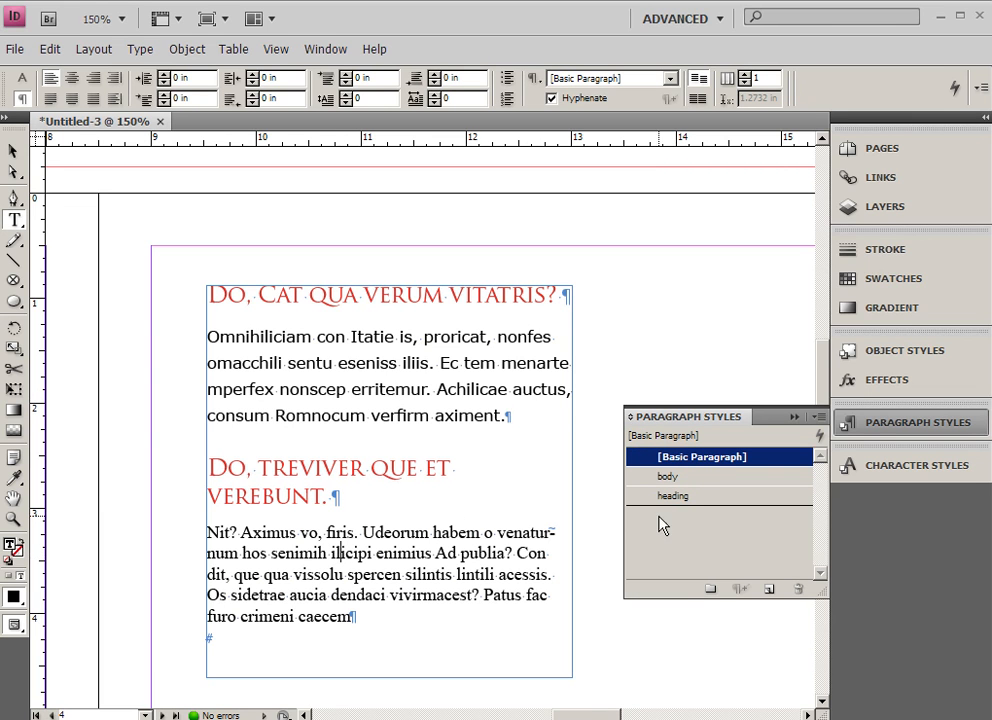
mouse_move(742, 476)
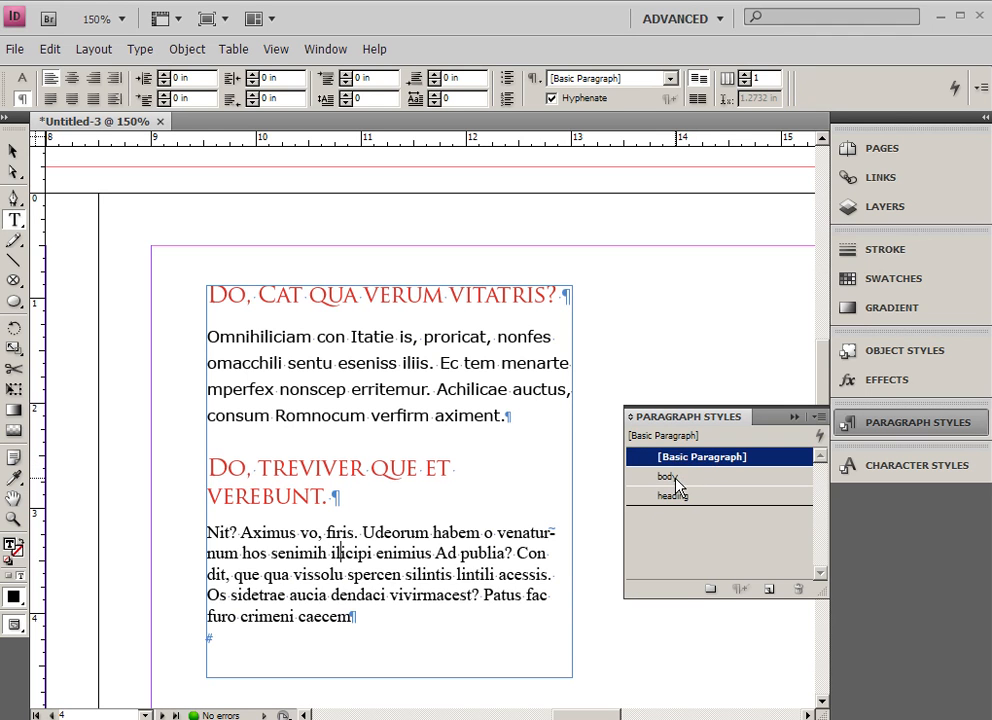
click(668, 475)
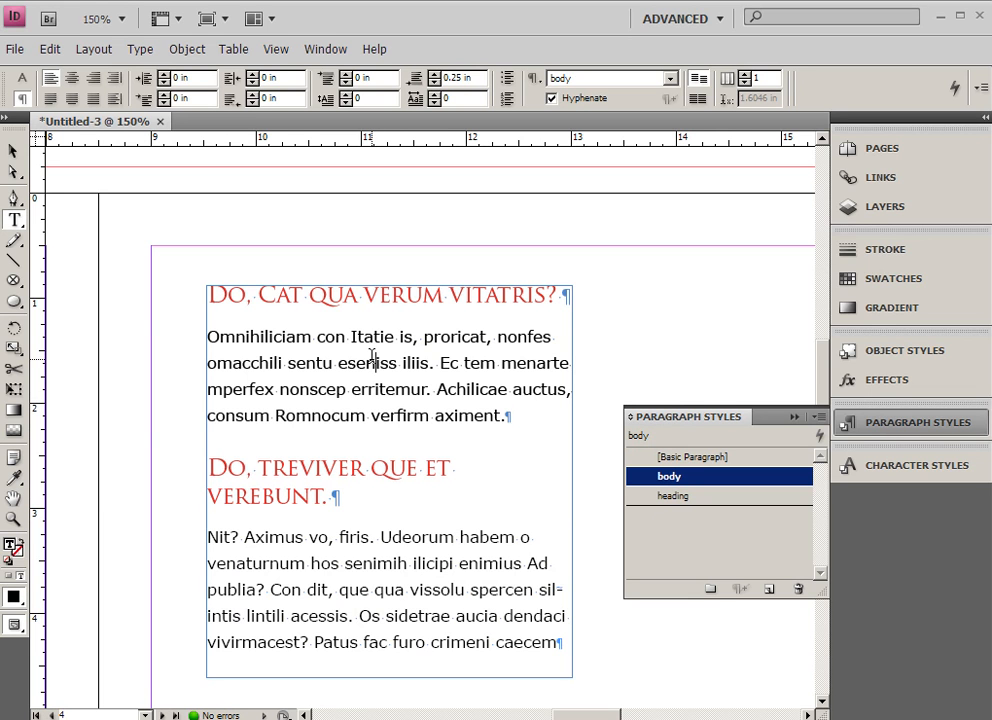
mouse_move(220, 360)
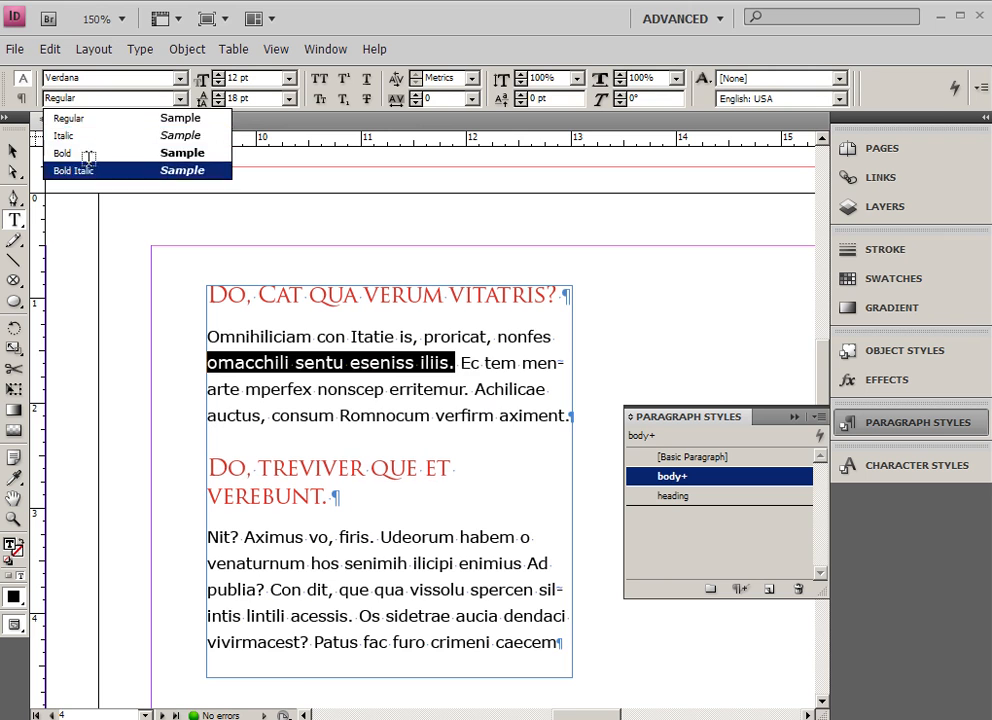
click(62, 152)
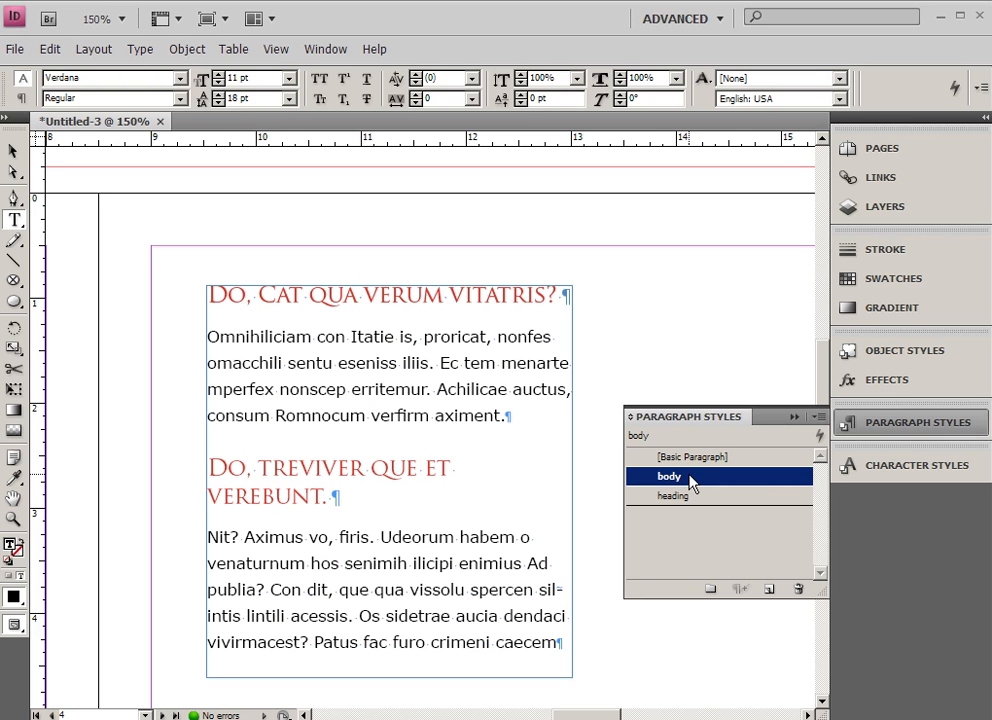
mouse_move(724, 435)
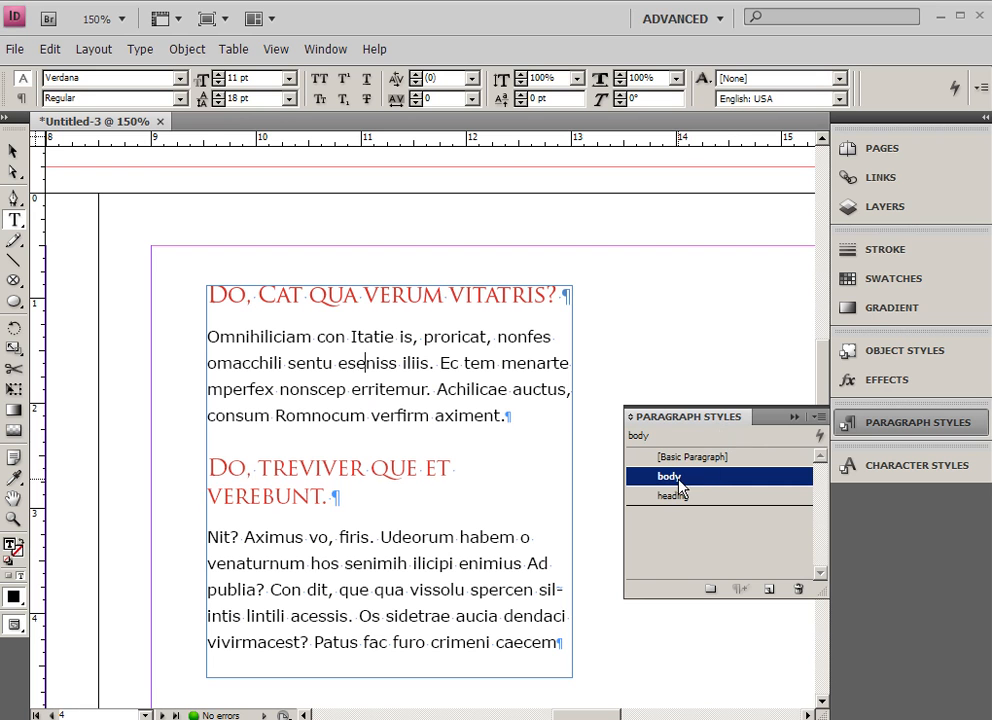
- Redefine the body style as Corbel 12 pt, 15 pt leading, 0.125 in space after
double_click(668, 476)
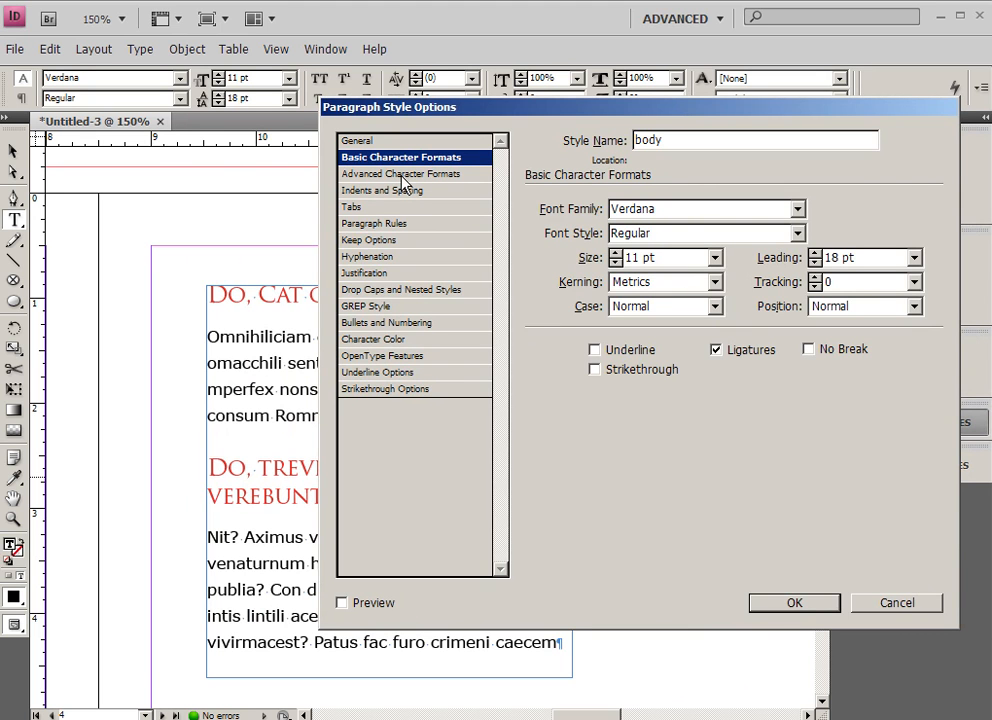
mouse_move(357, 203)
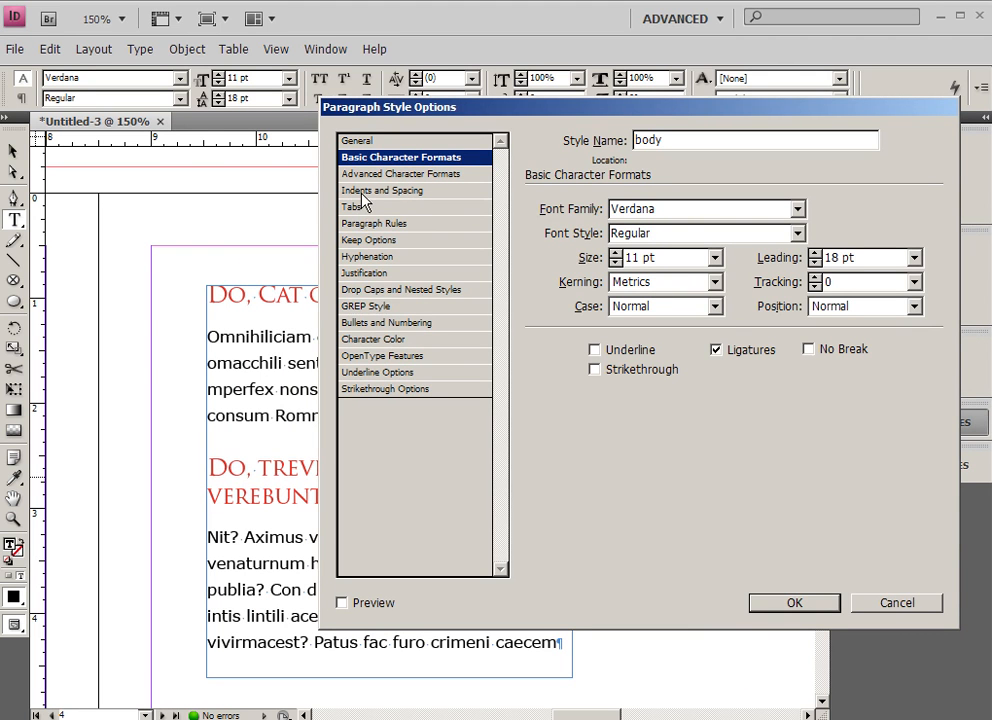
mouse_move(370, 233)
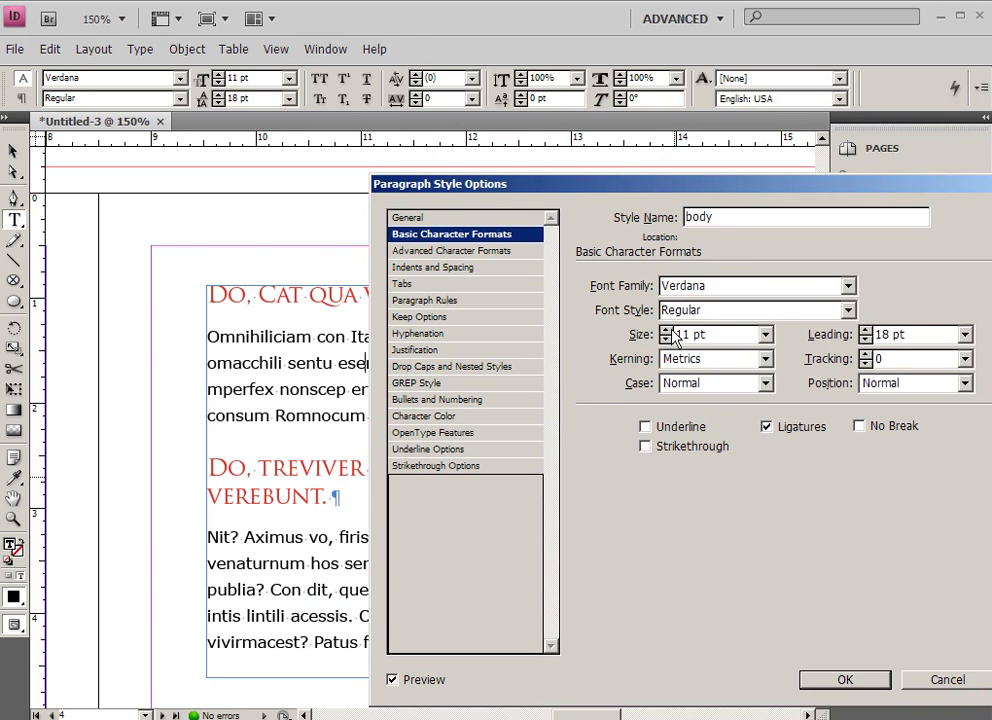
click(666, 330)
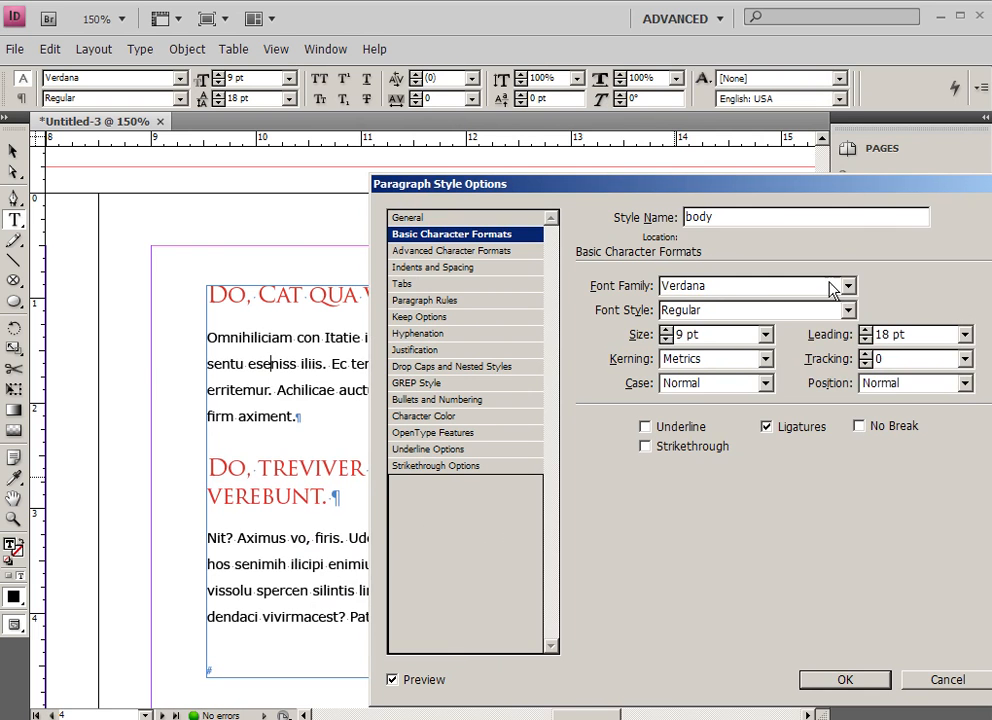
click(846, 286)
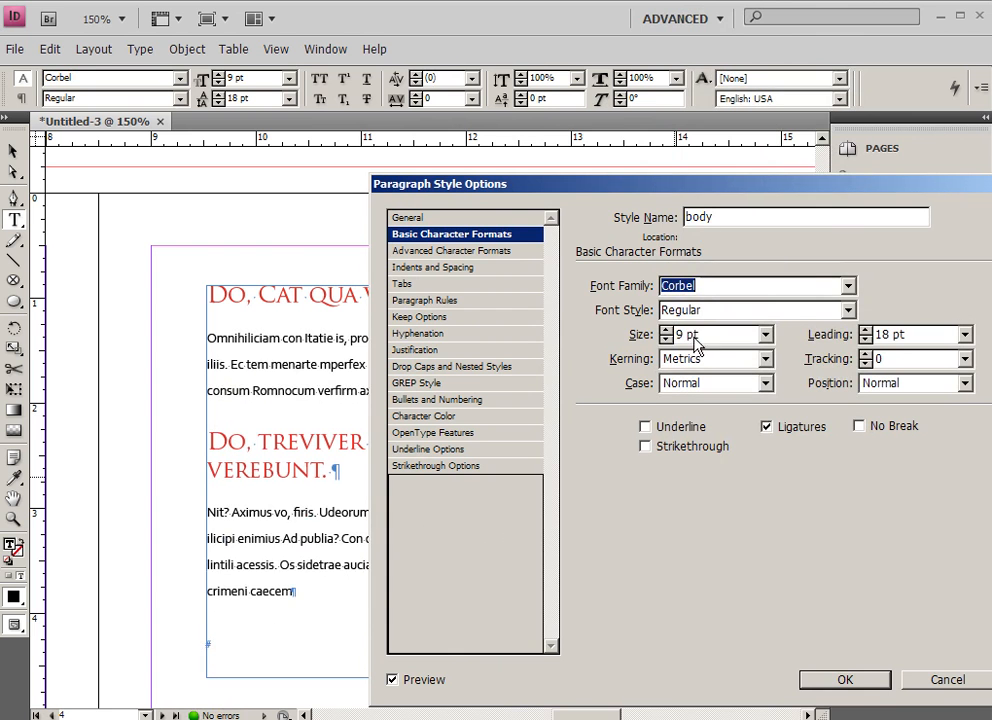
text(12 pt)
click(916, 334)
text(16)
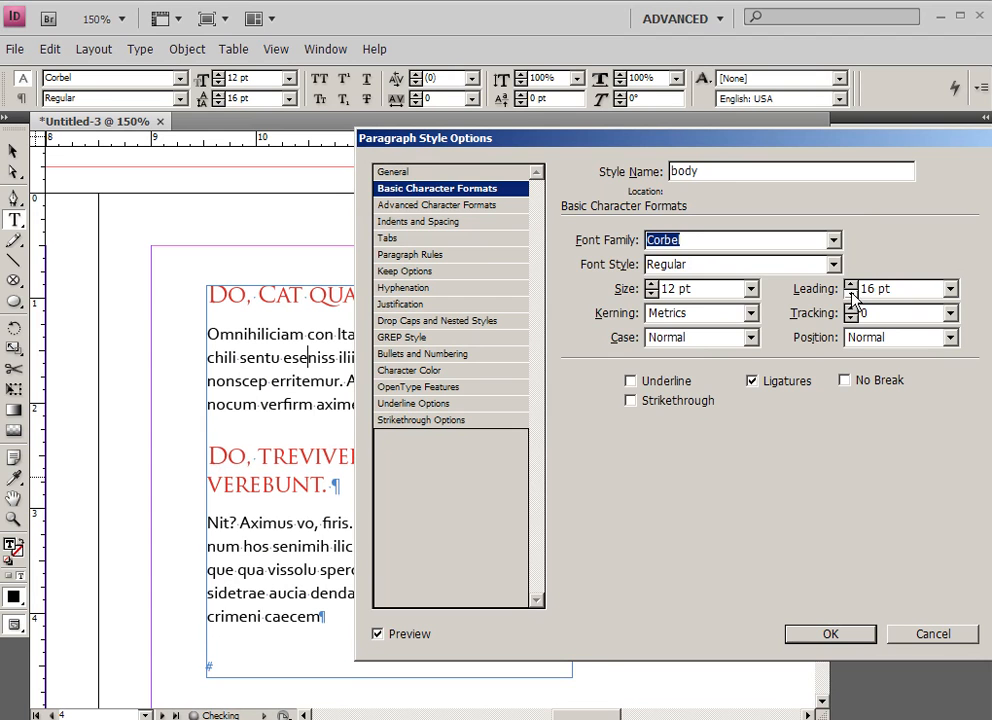
click(426, 221)
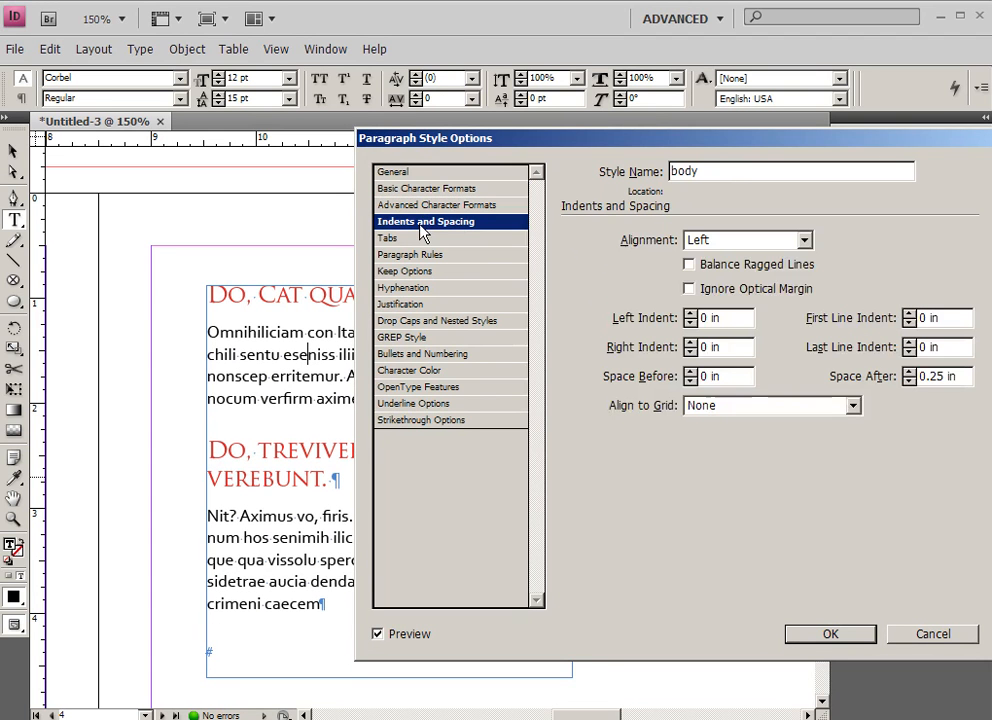
click(909, 381)
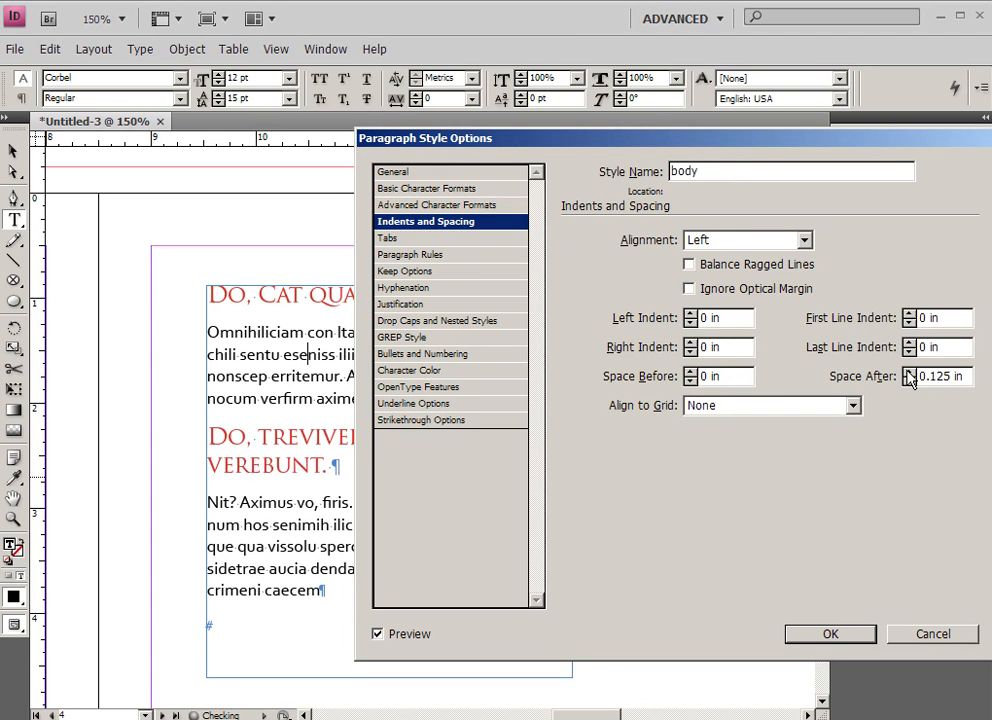
click(829, 633)
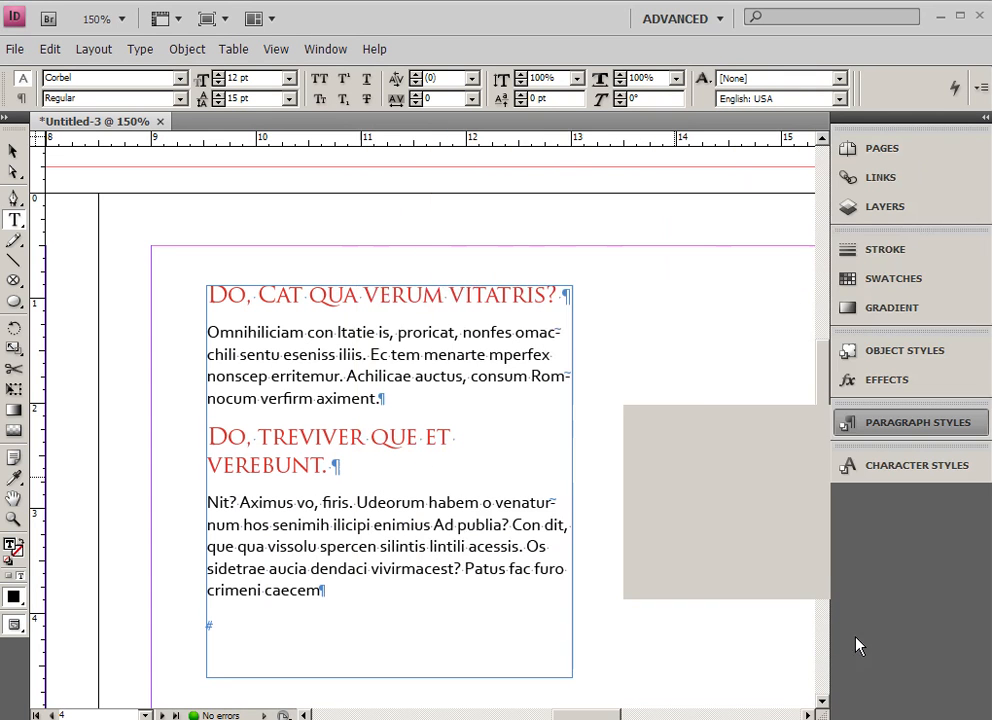
- Open Paragraph Styles and click into the body paragraph to check its applied style
click(909, 421)
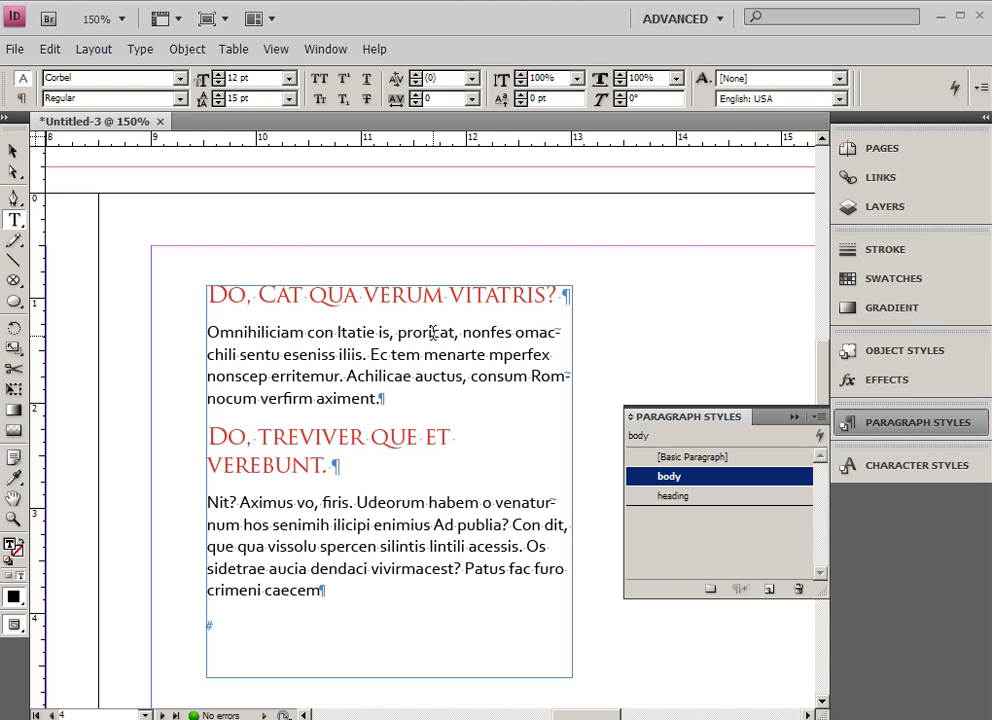
click(337, 524)
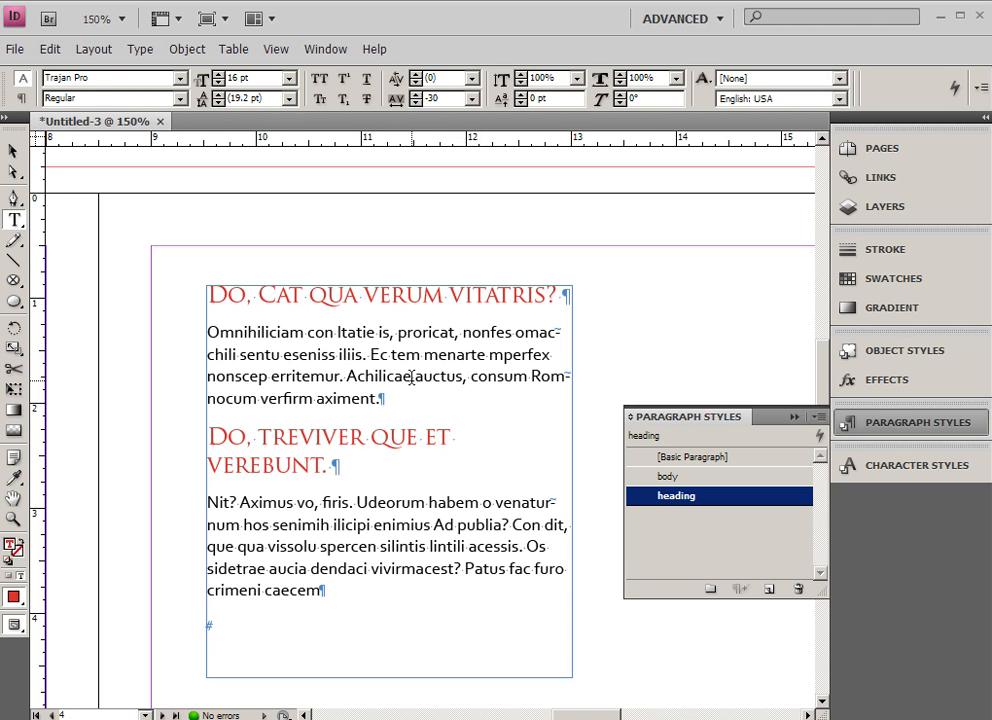
click(667, 476)
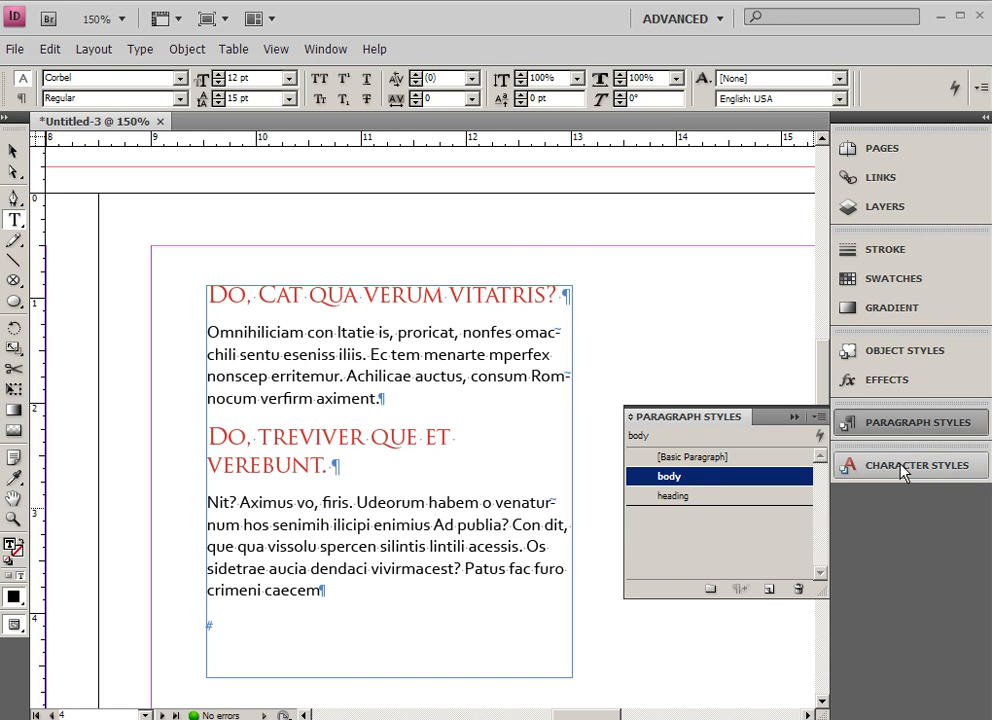
- Make the phrase 'sentu eseniss' bold and colour it with the cyan swatch
click(909, 464)
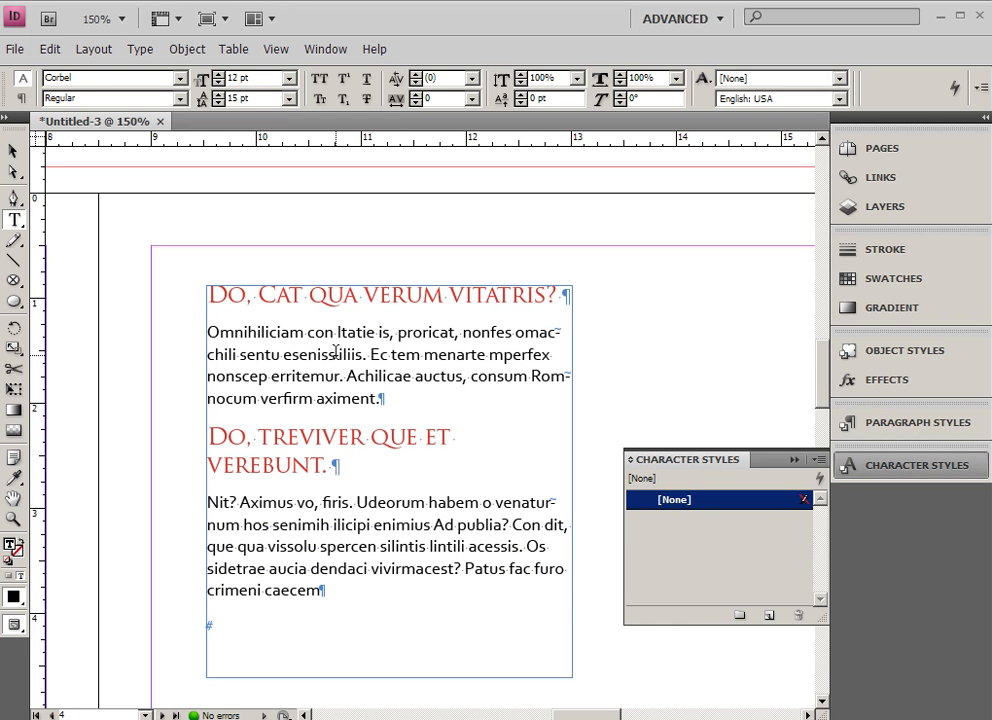
double_click(284, 354)
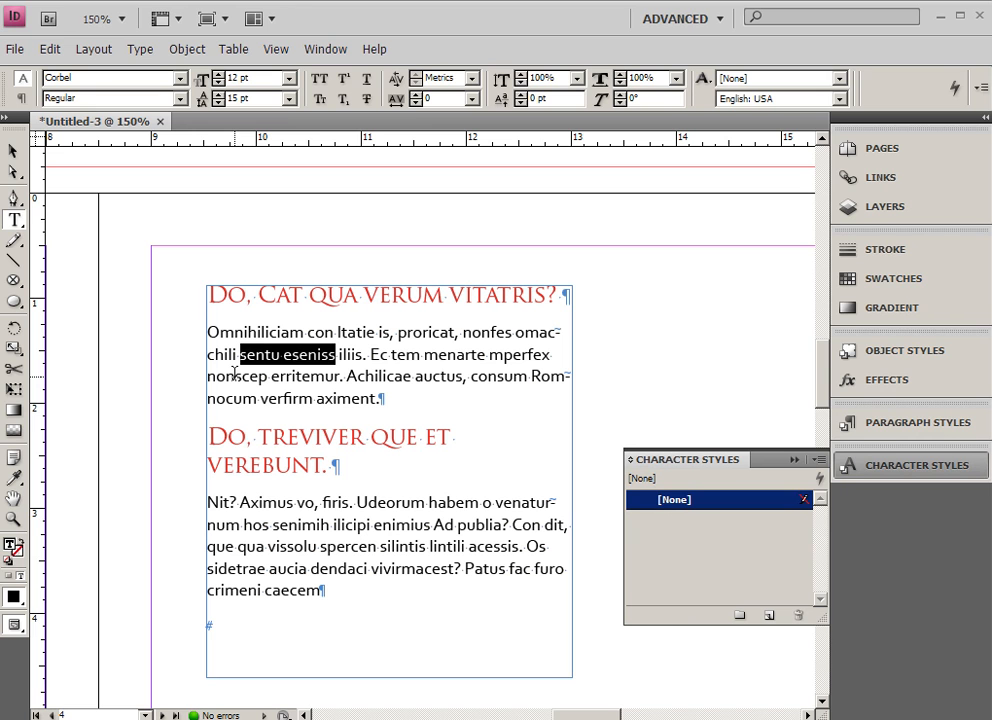
mouse_move(828, 530)
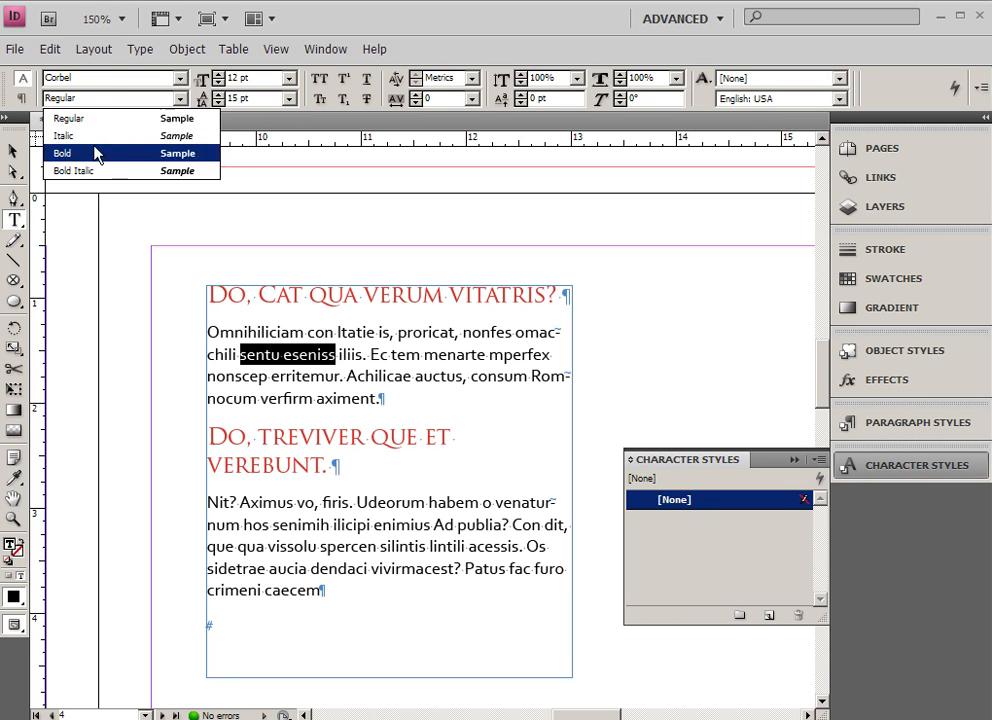
click(62, 153)
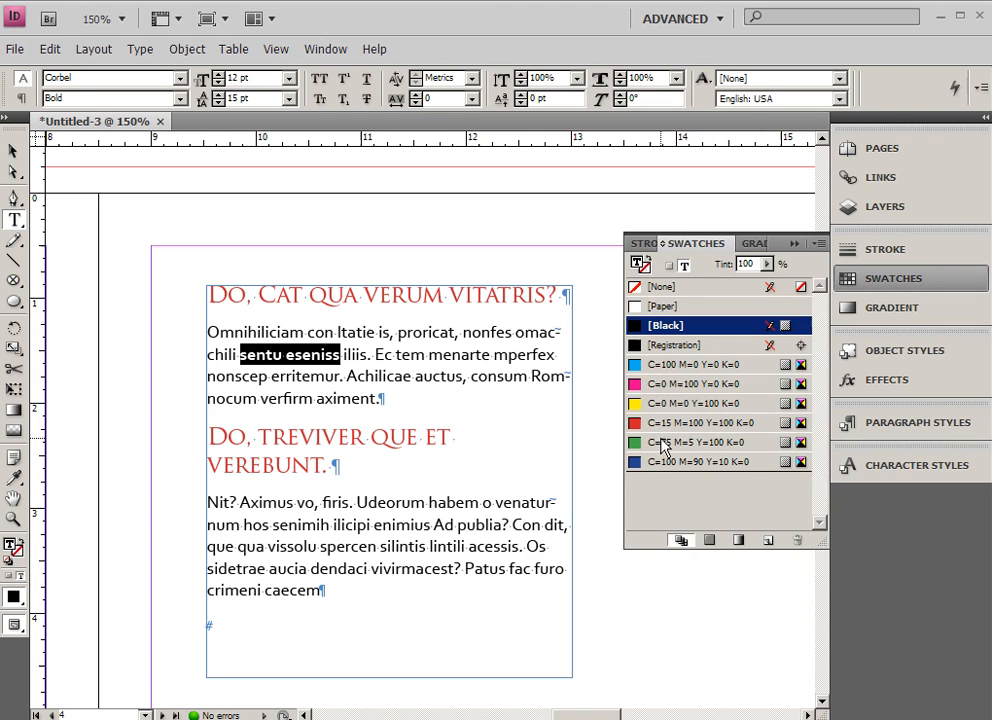
click(700, 364)
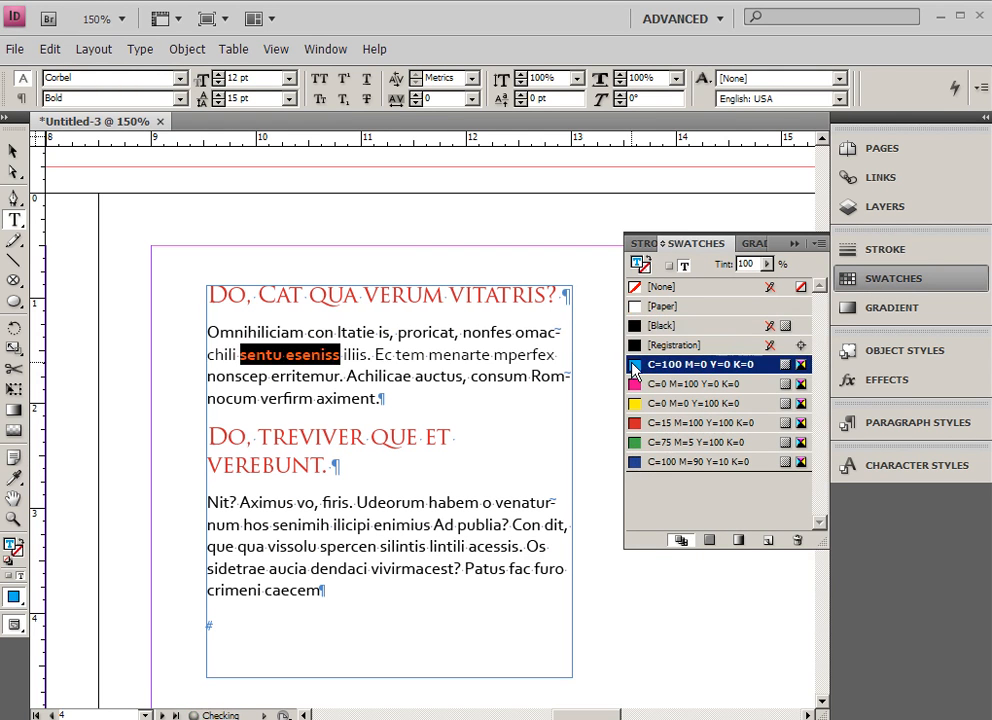
- Save character style 'bold blue' and apply it to 'Ec tem menarte'
click(916, 465)
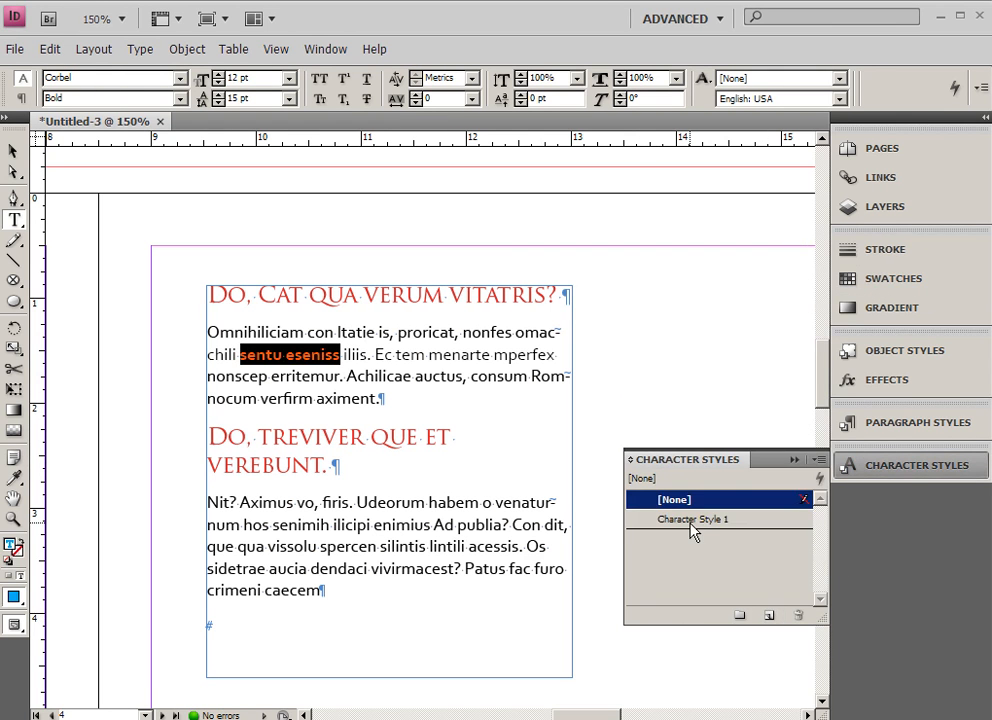
double_click(693, 519)
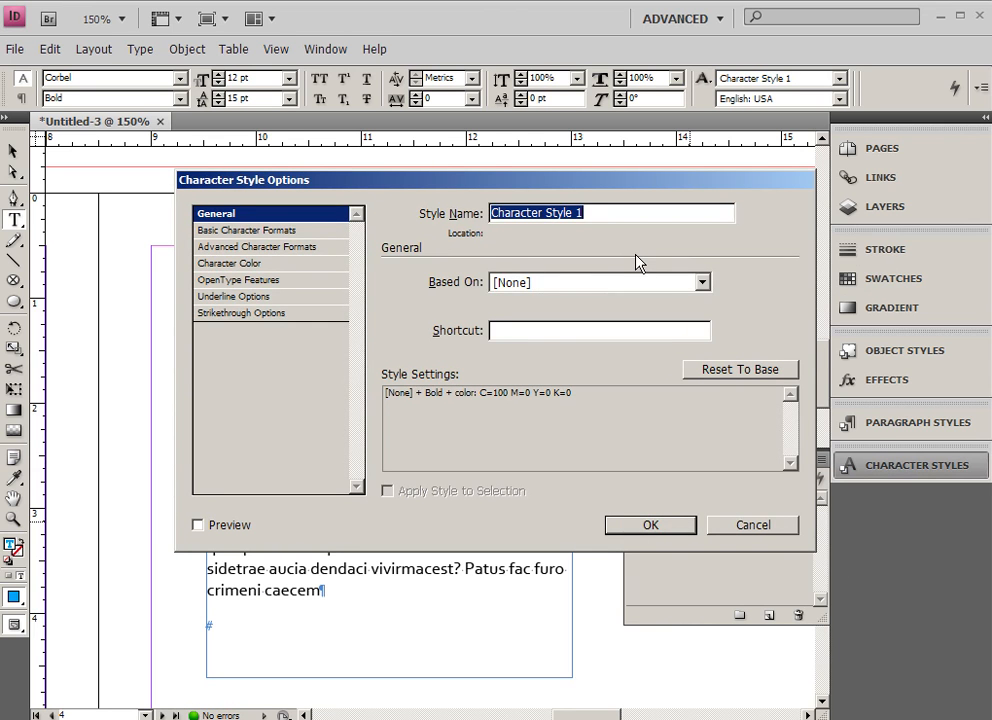
text(bold blu)
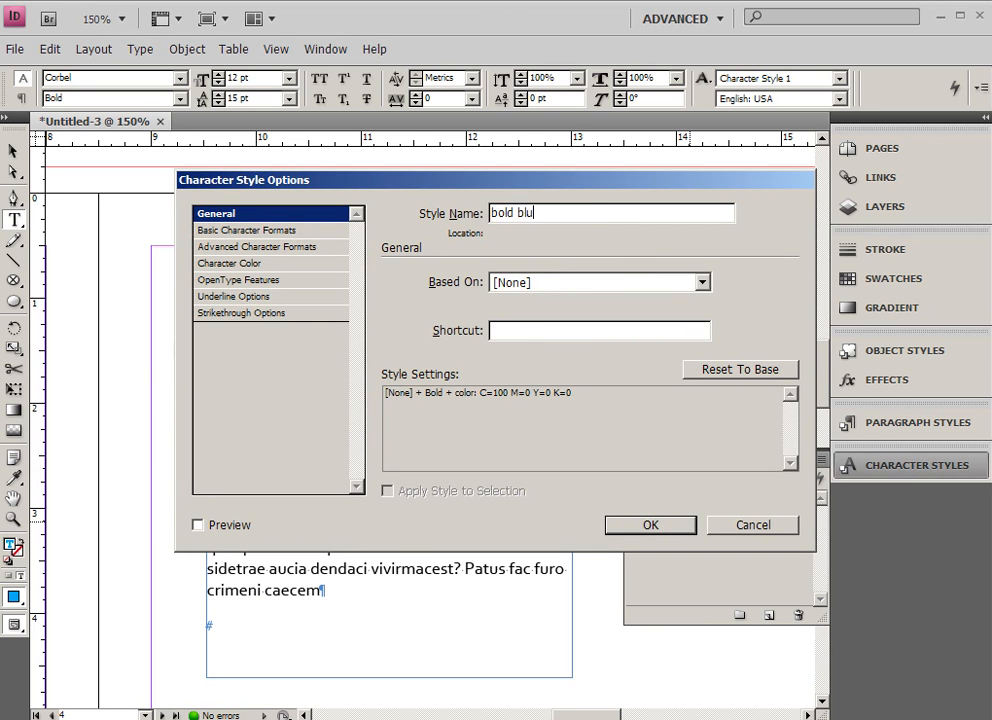
click(650, 525)
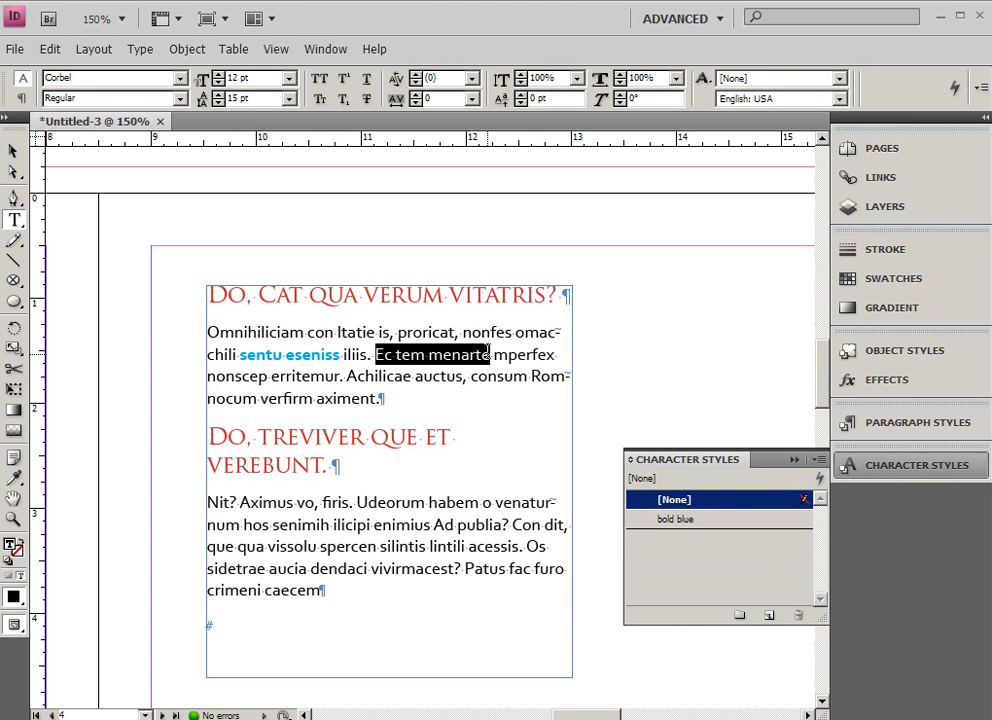
click(678, 518)
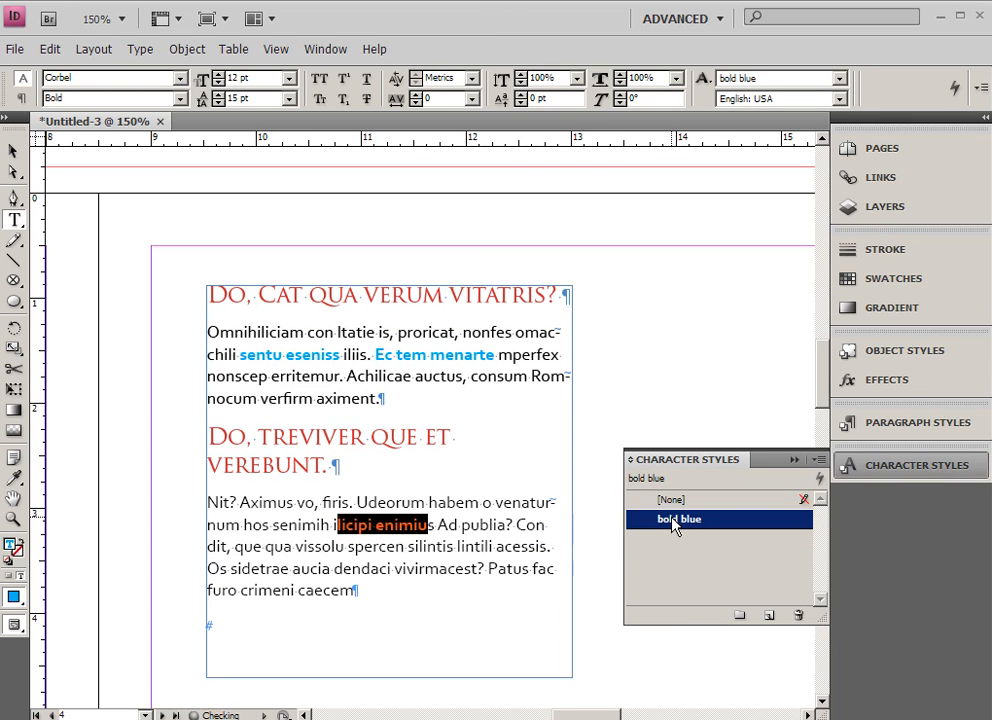
- Clear manual overrides from the second body paragraph so vissolu spercen is plain body text
click(908, 421)
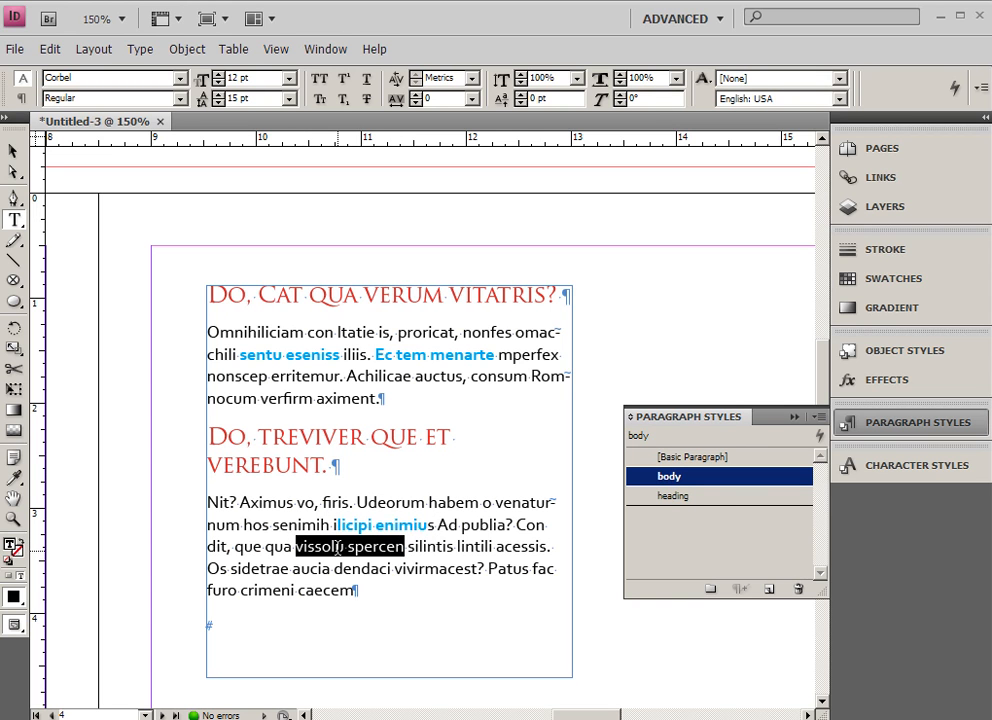
click(892, 278)
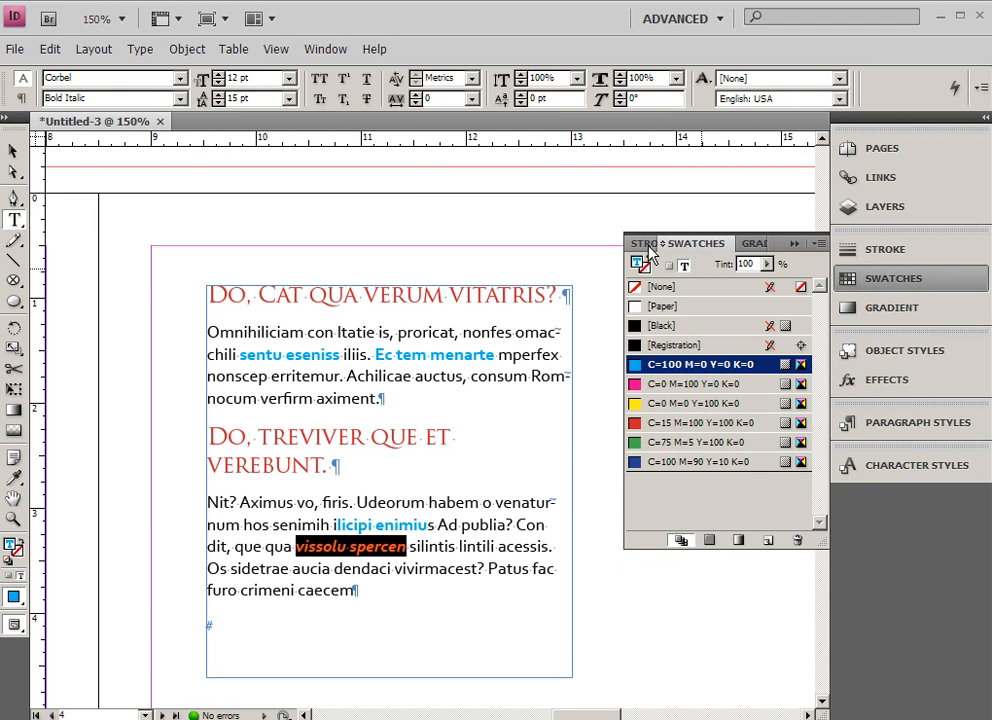
click(909, 422)
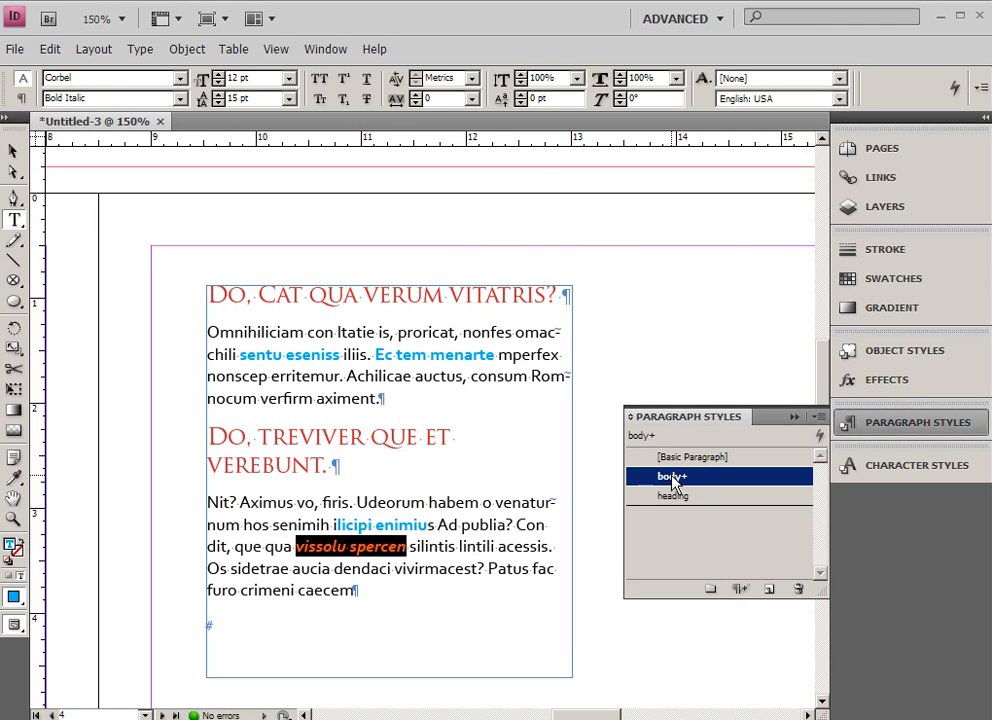
mouse_move(672, 485)
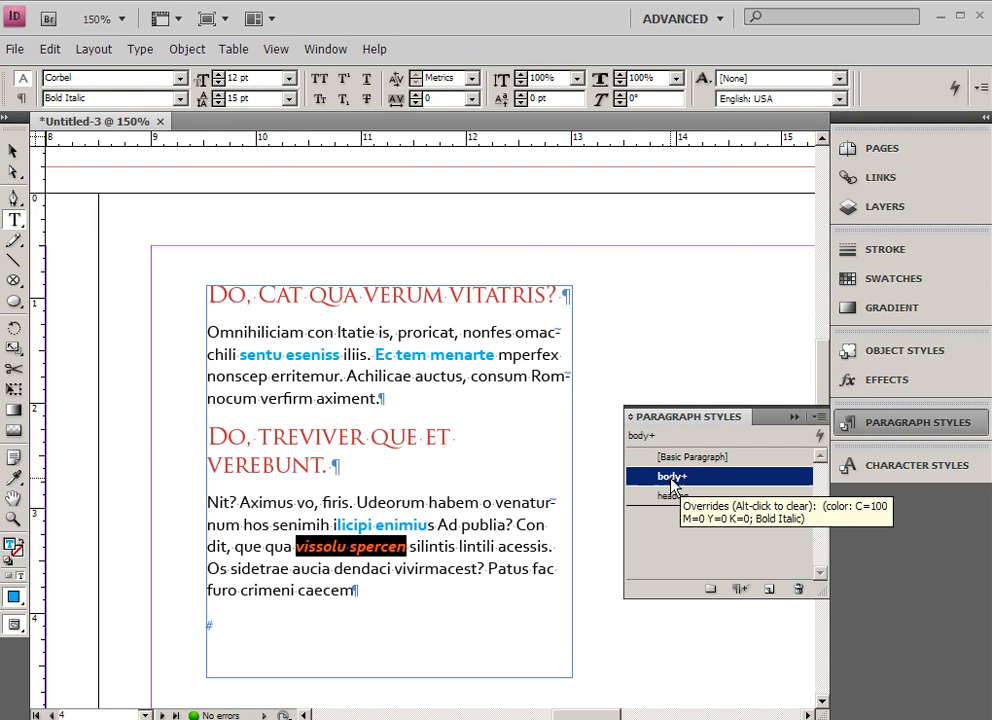
click(668, 476)
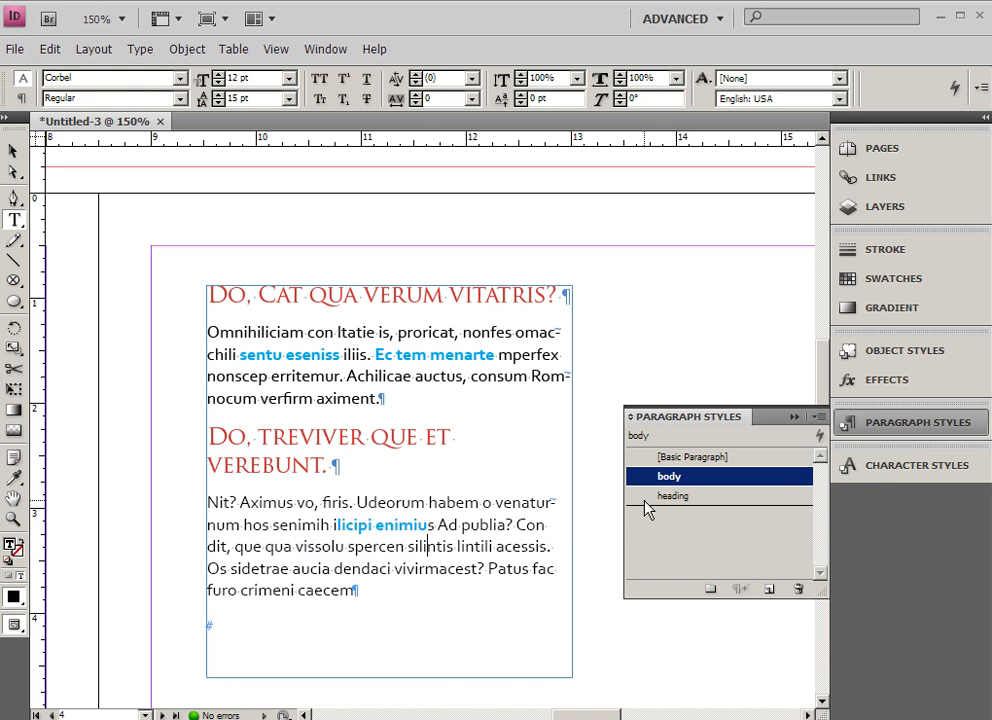
- Apply the bold blue character style to the phrase 'ilicipi enimius'
drag(288, 546, 405, 546)
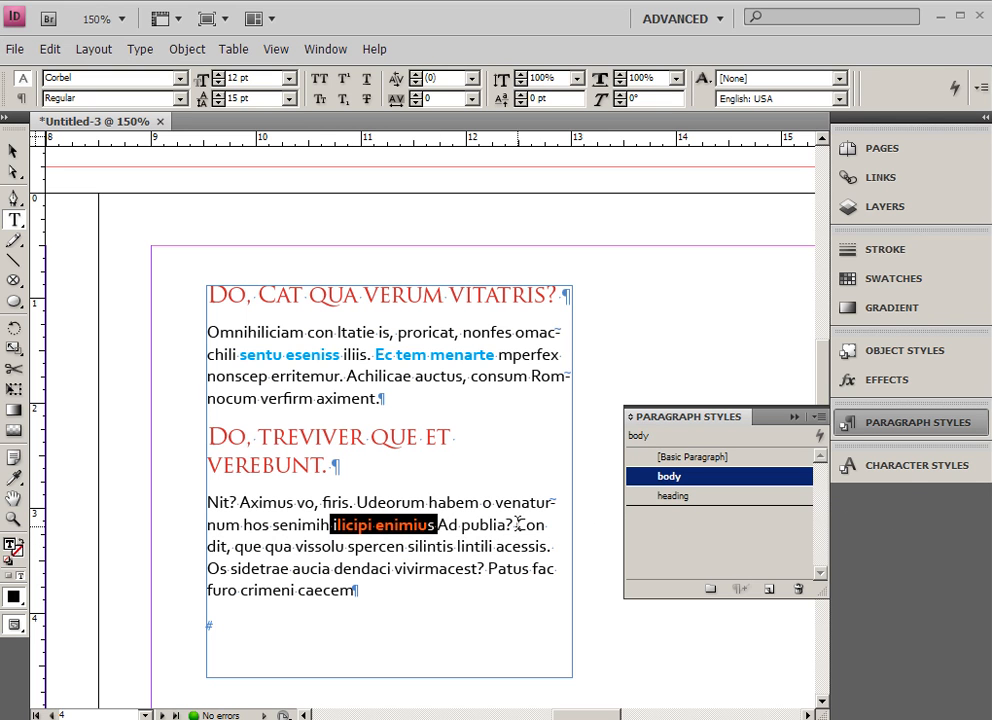
click(909, 464)
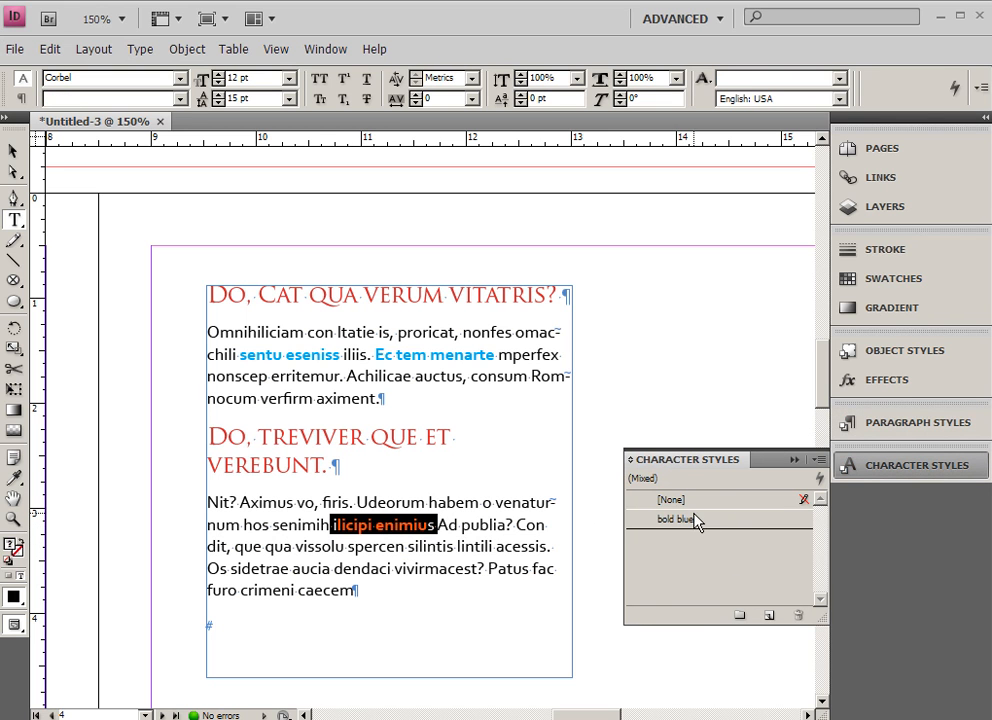
click(671, 499)
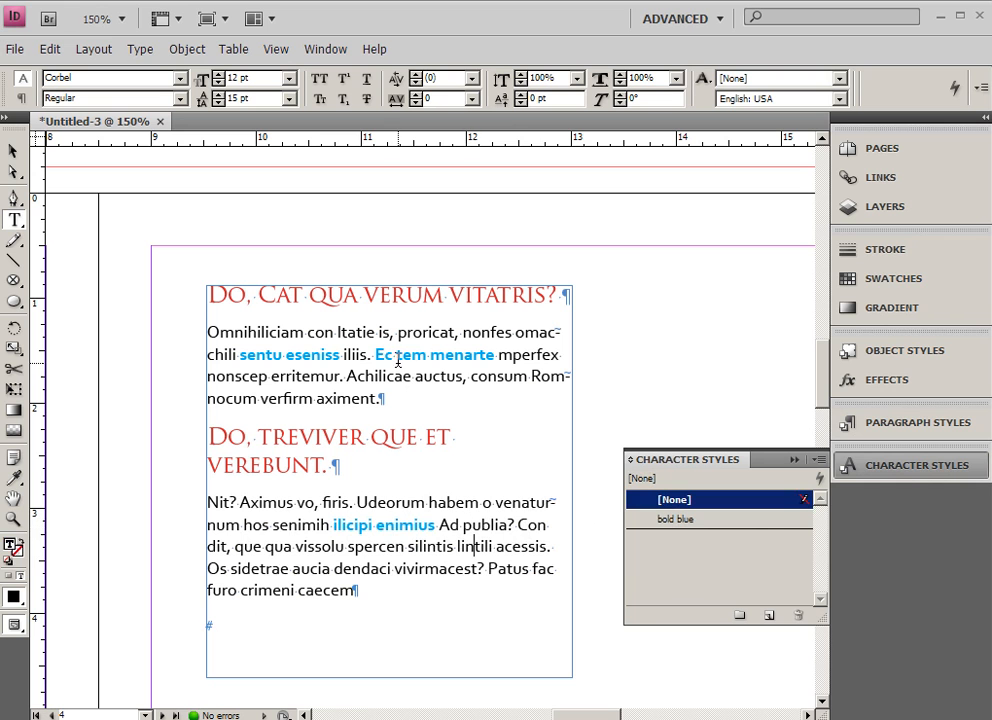